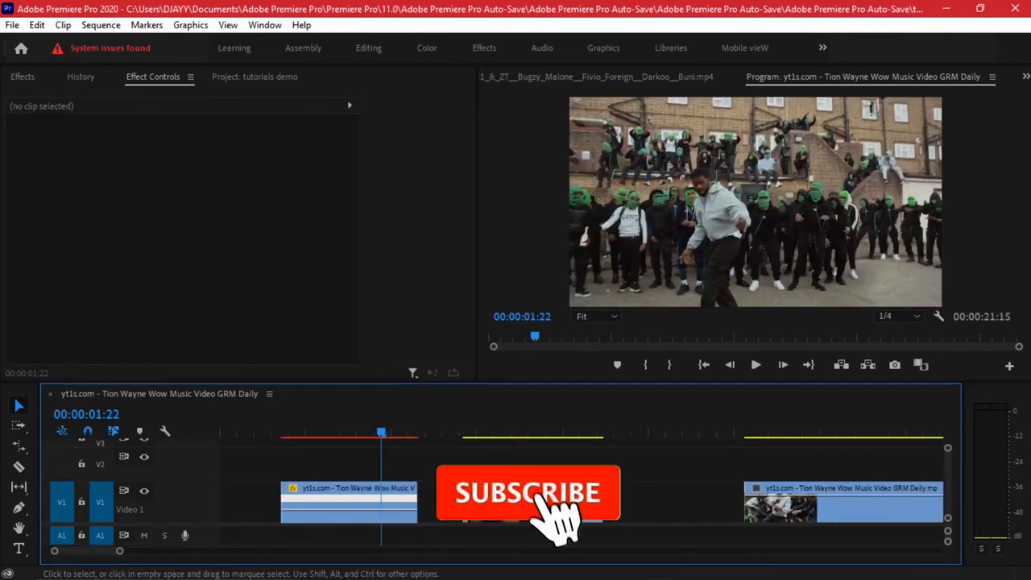
Preview the opening Tion Wayne clip and bring up its Time Remapping speed controls.
click(528, 493)
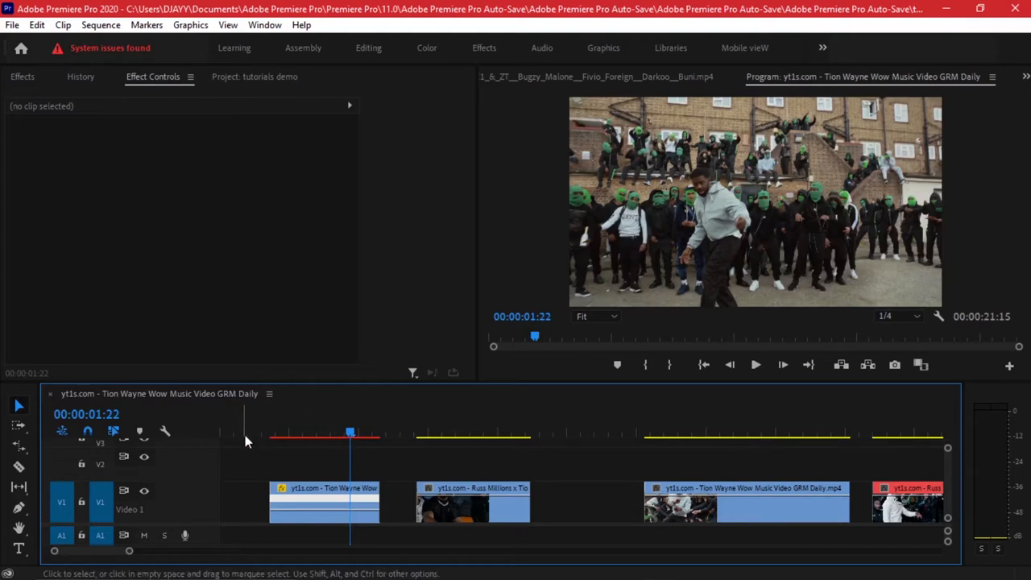
click(256, 432)
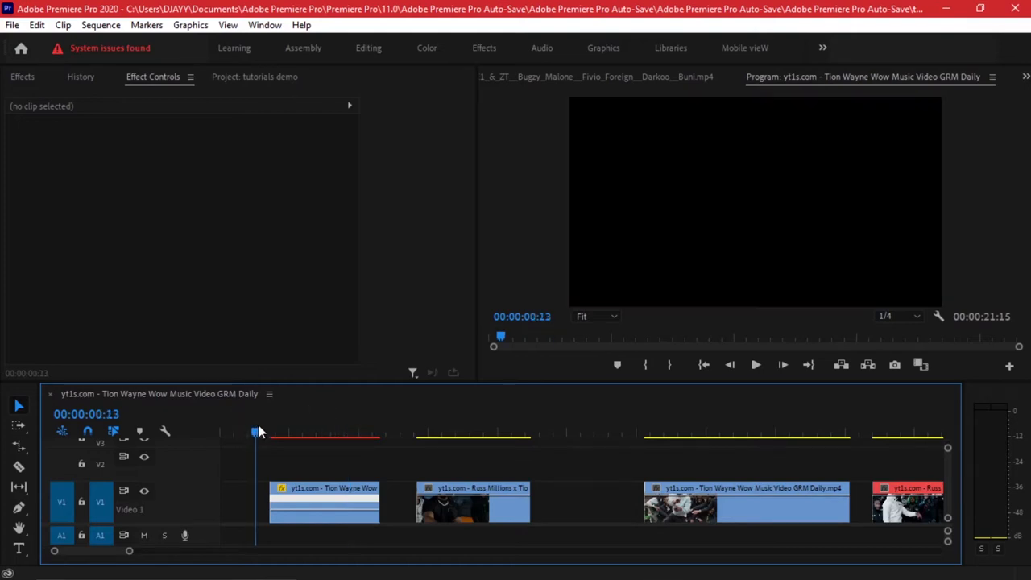
drag(256, 431, 277, 432)
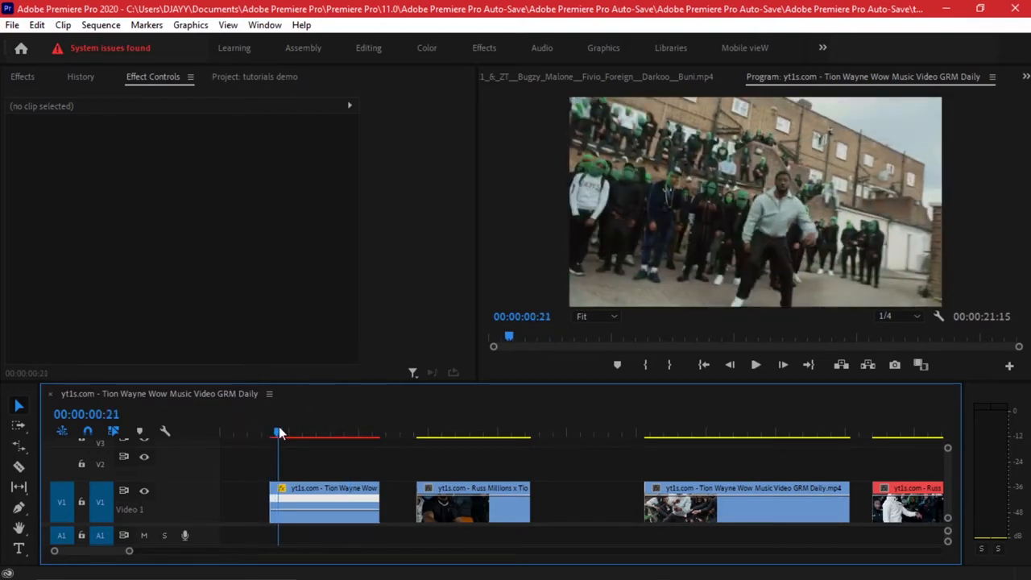
drag(277, 431, 292, 431)
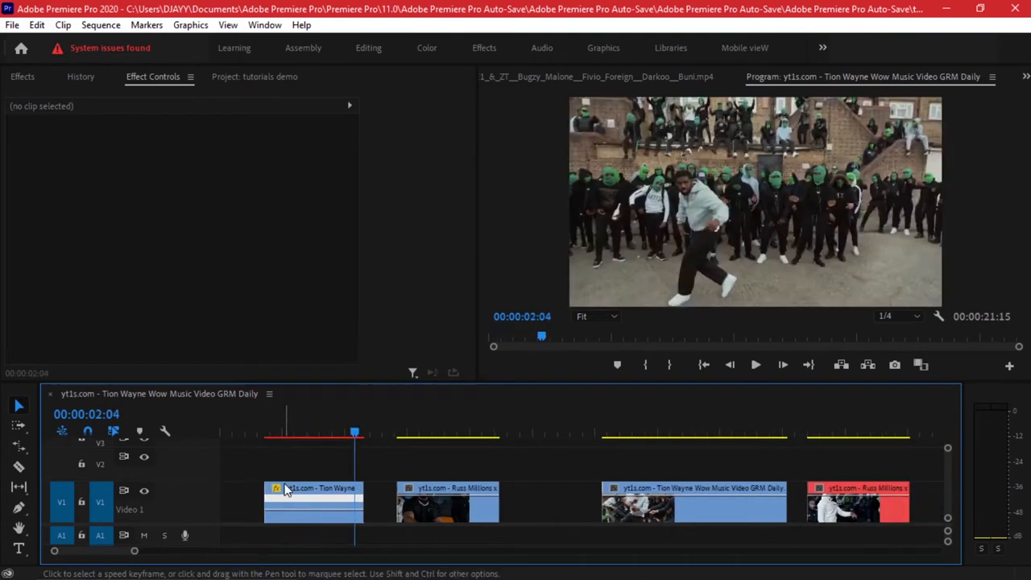
click(312, 499)
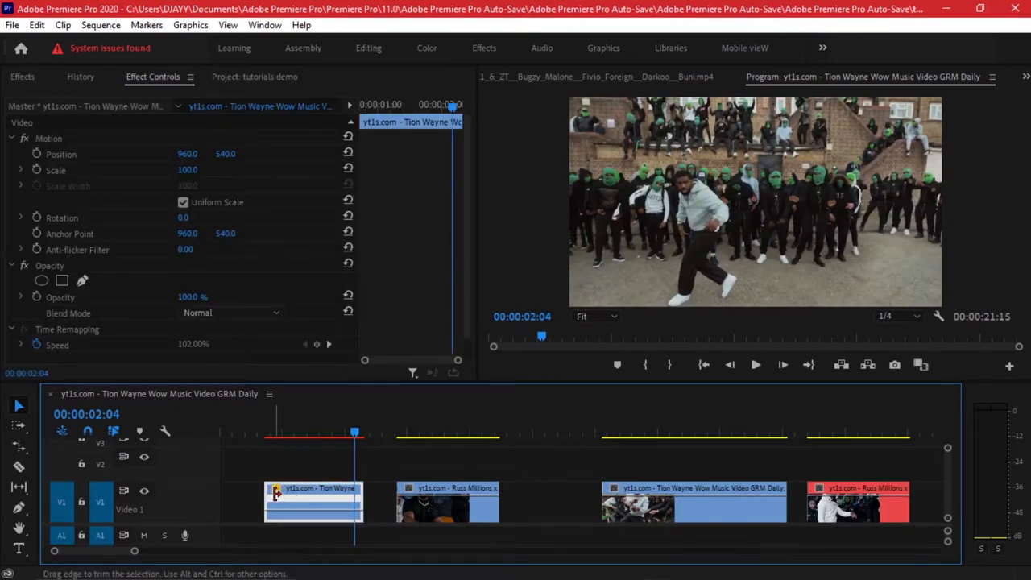
right_click(313, 498)
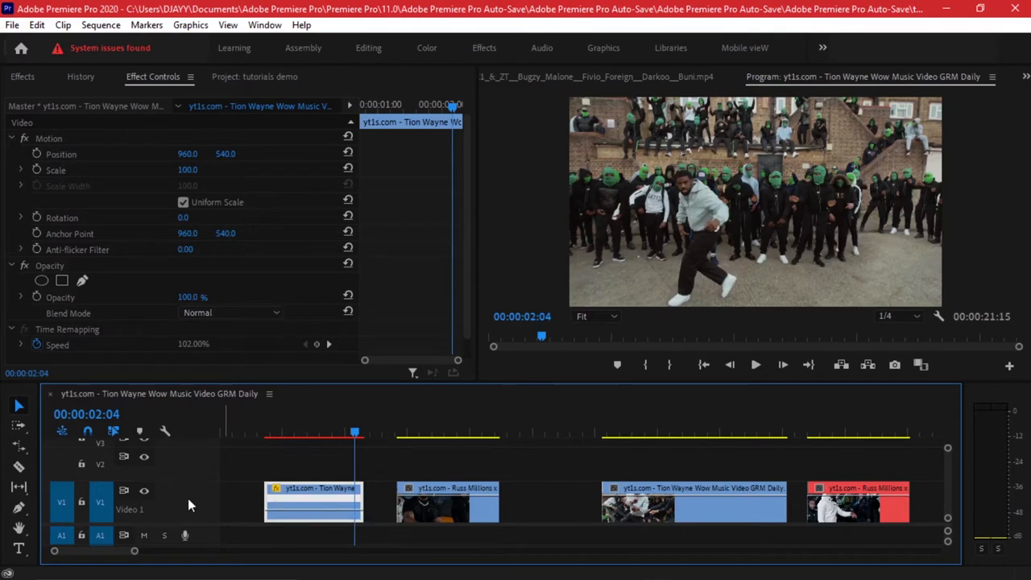
mouse_move(206, 513)
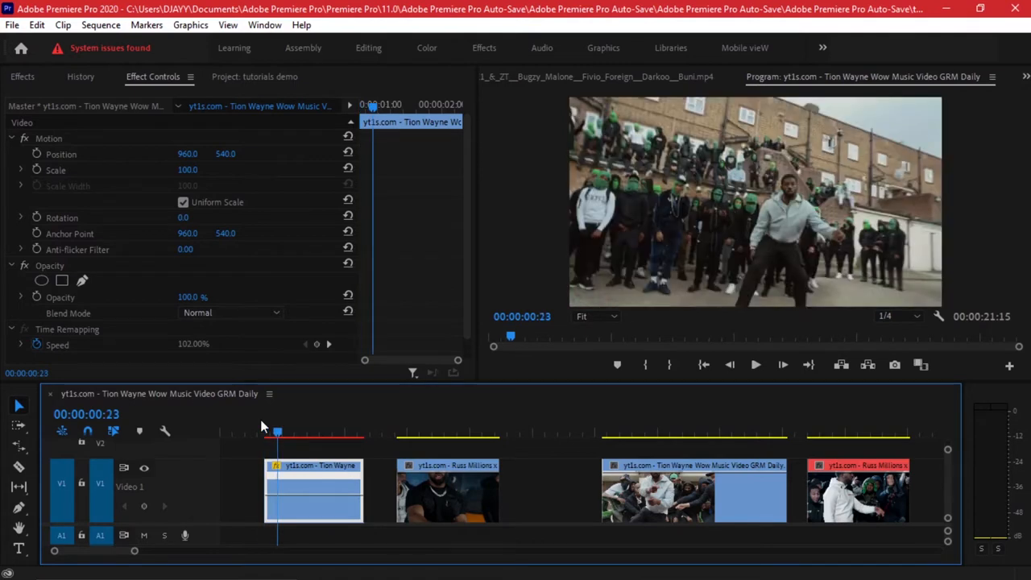
Raise the first clip's speed rubber band to about 176% and fine-tune the ramp.
click(290, 434)
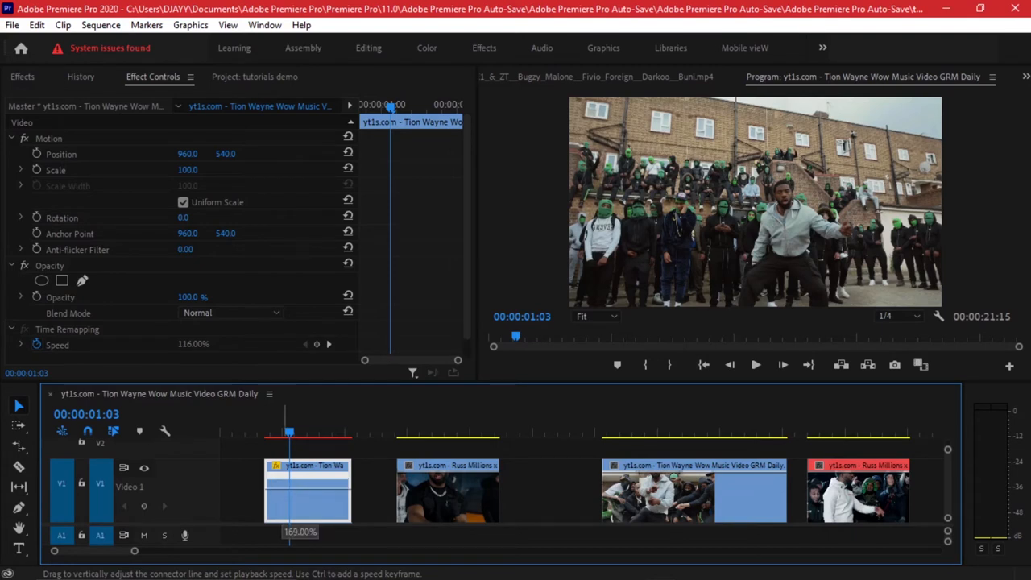
drag(307, 491, 308, 486)
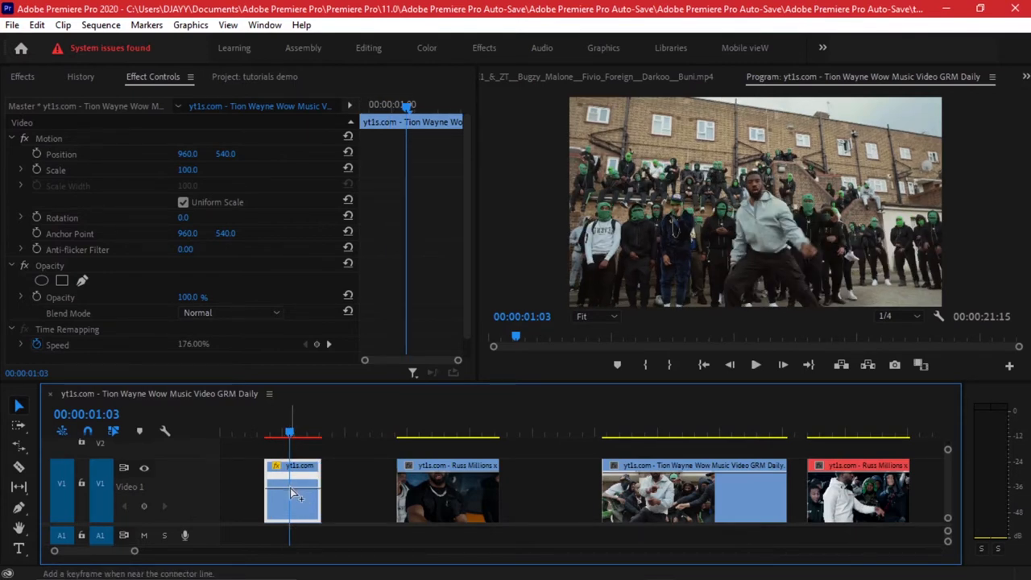
mouse_move(309, 496)
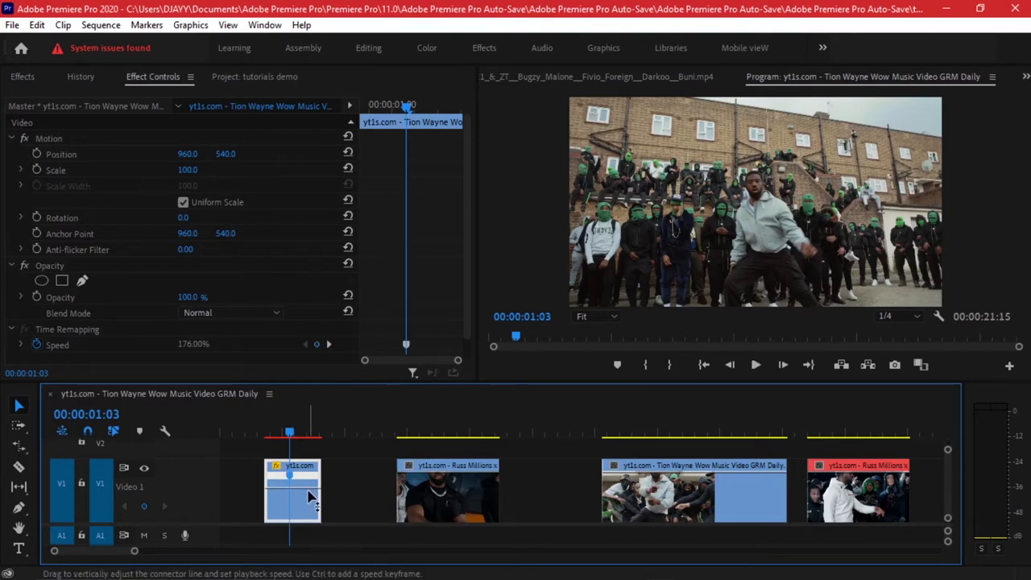
drag(309, 490, 309, 493)
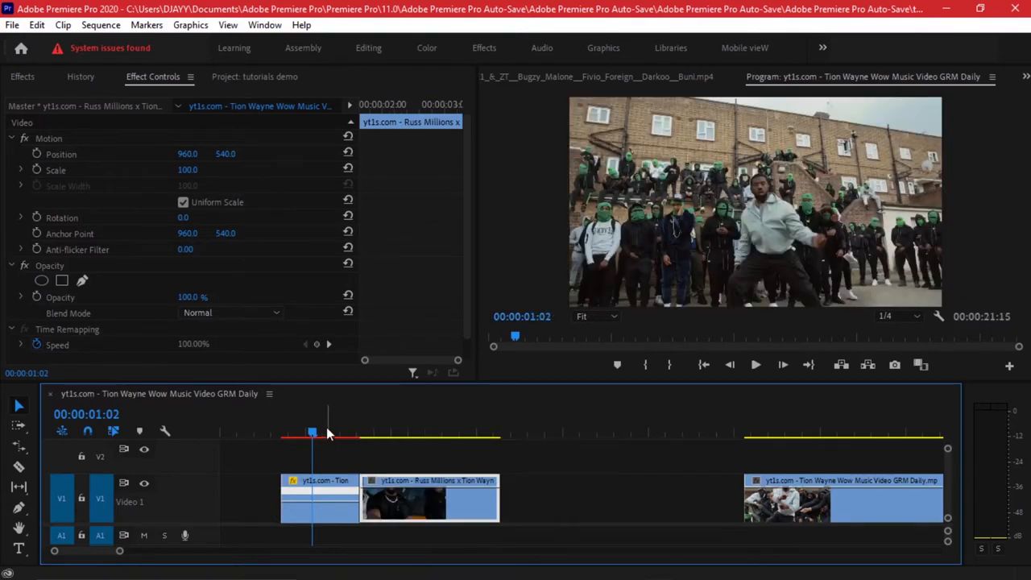
Scrub into the start of the Russ Millions clip to locate the cut point.
drag(312, 433, 346, 433)
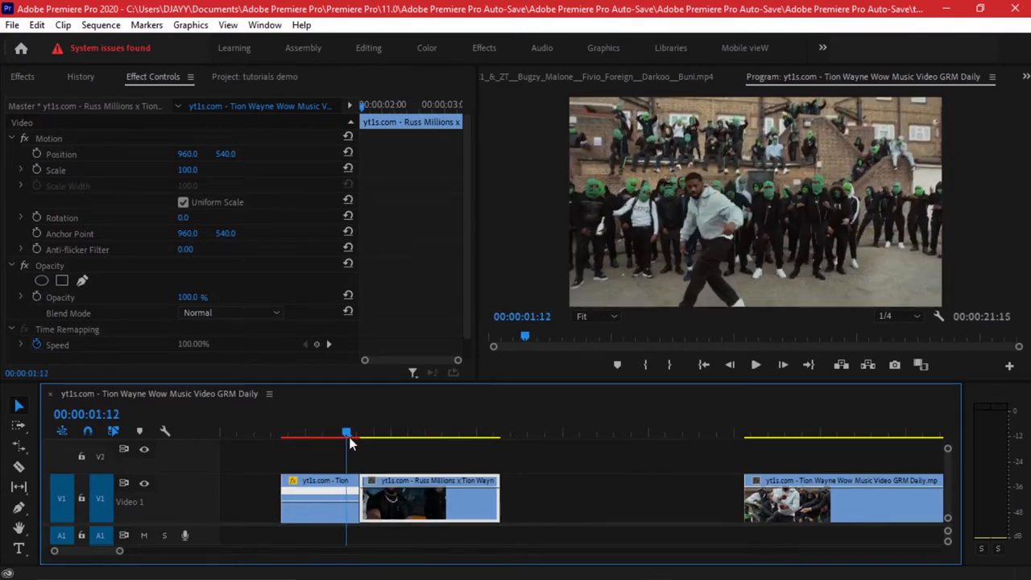
drag(346, 431, 367, 431)
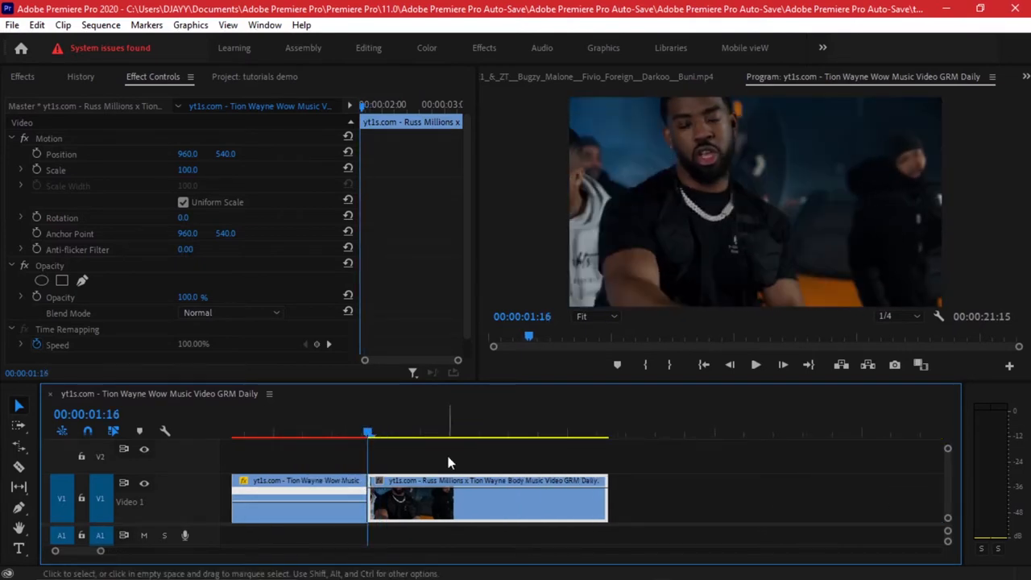
drag(367, 431, 491, 432)
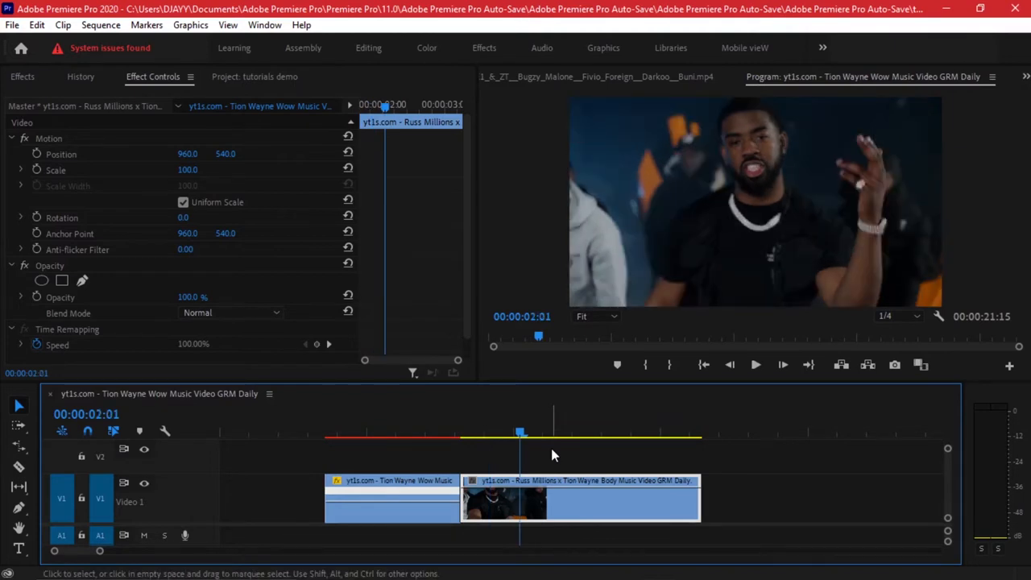
mouse_move(19, 466)
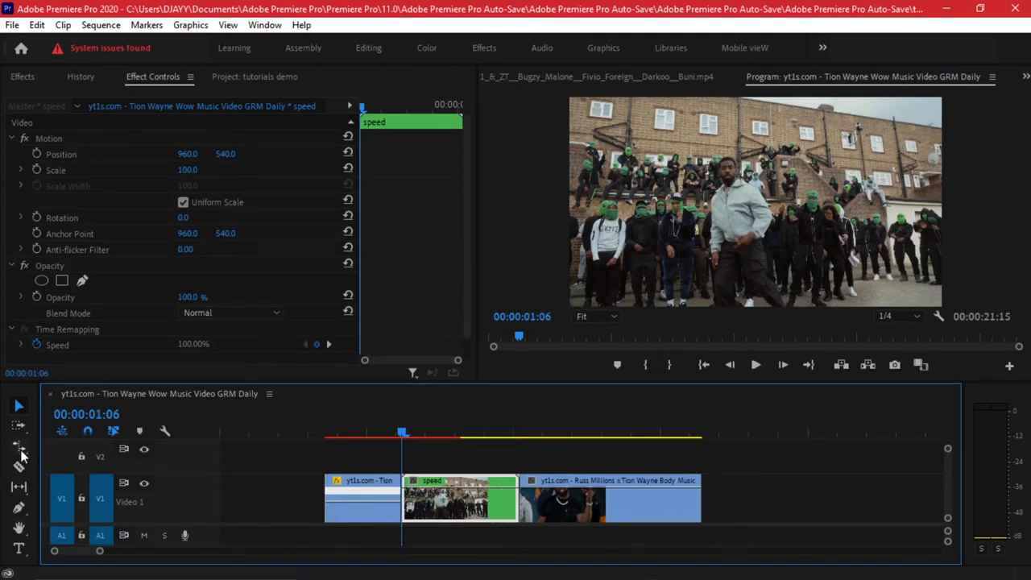
Set the nested speed clip to 200% via Speed/Duration, shortening it on the timeline.
right_click(459, 499)
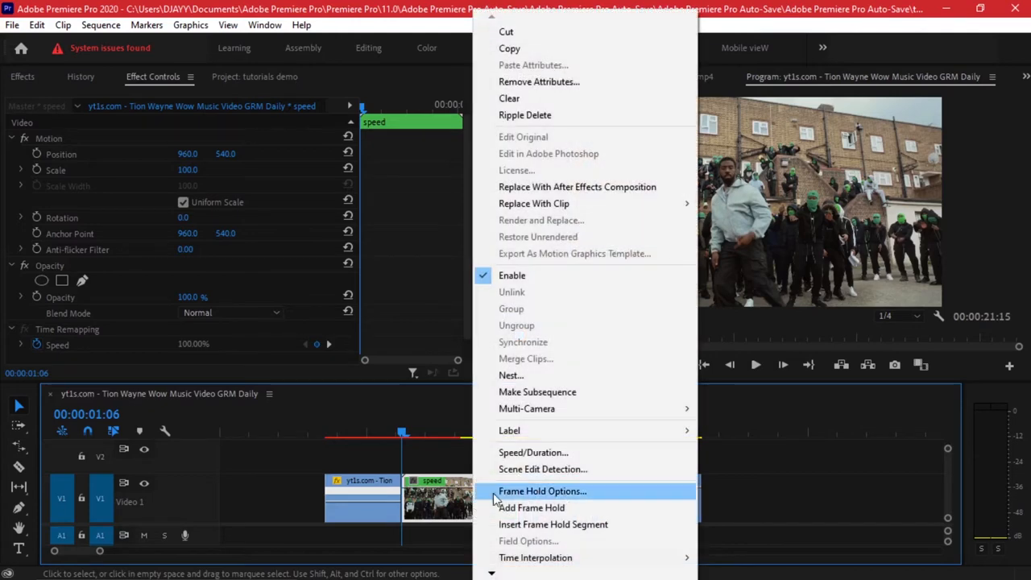
click(533, 451)
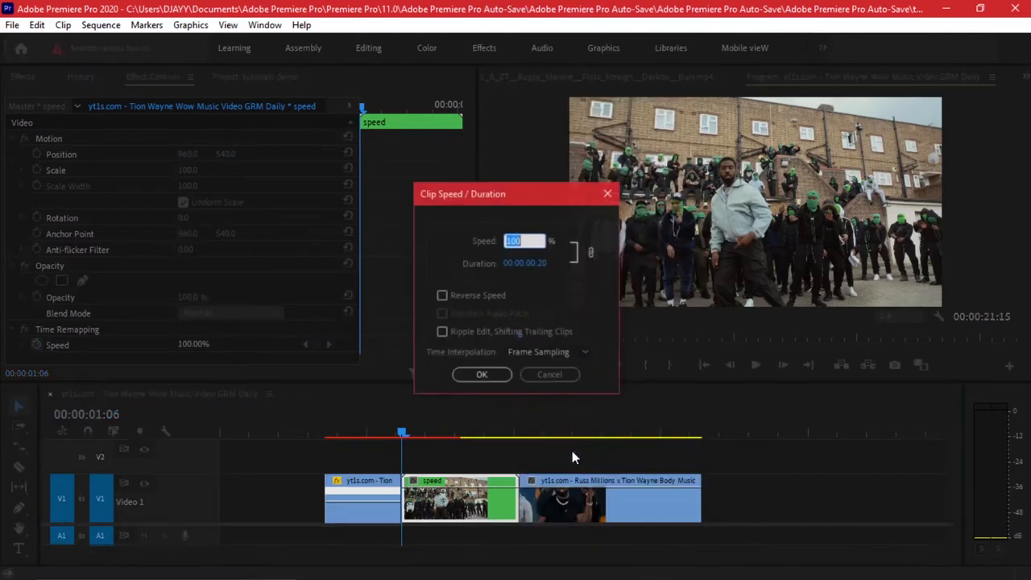
text(2)
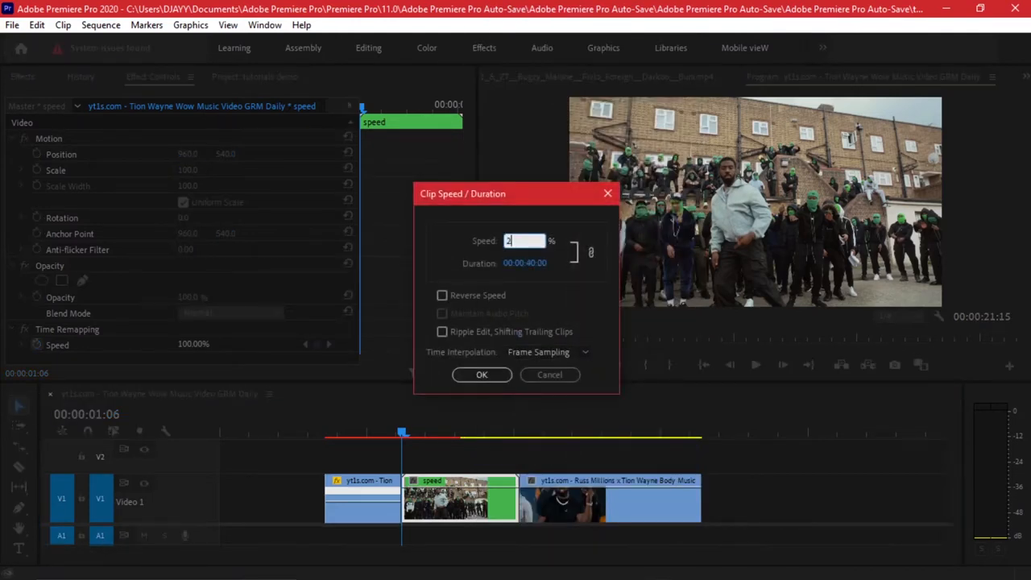
click(482, 374)
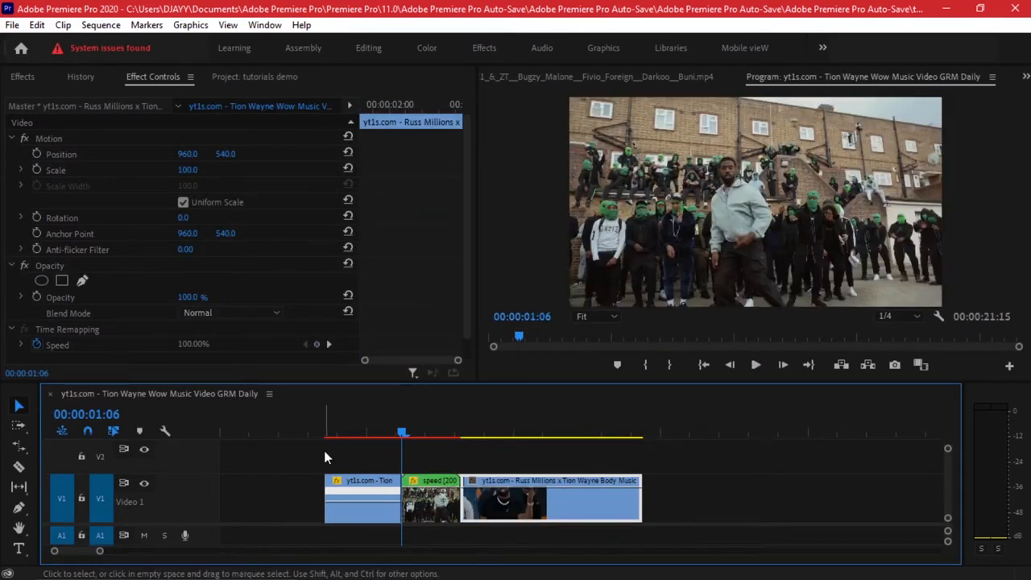
click(753, 364)
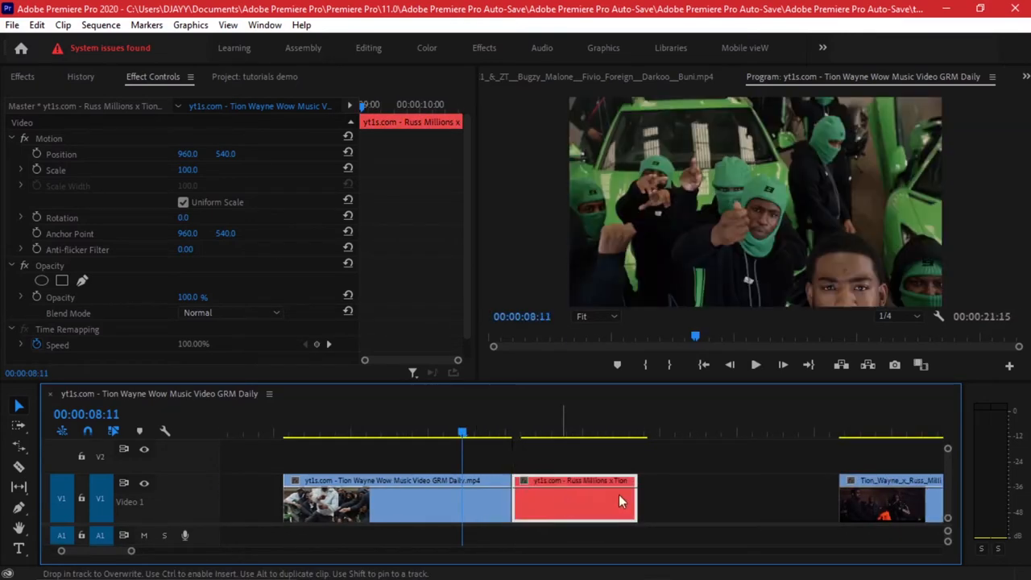
Nest the short slice just before the red Russ Millions clip as 'white flash'.
click(754, 364)
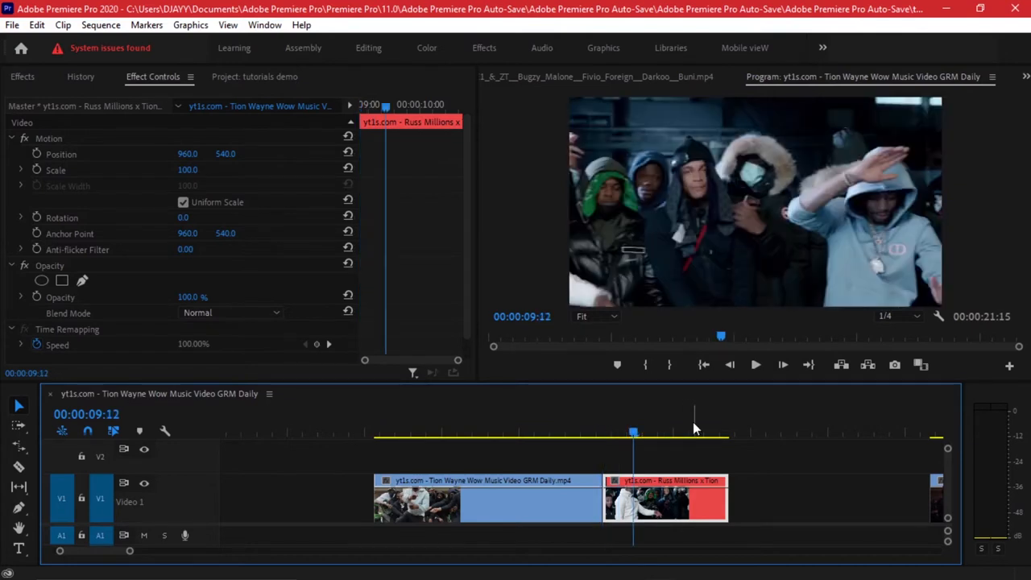
drag(631, 432, 604, 431)
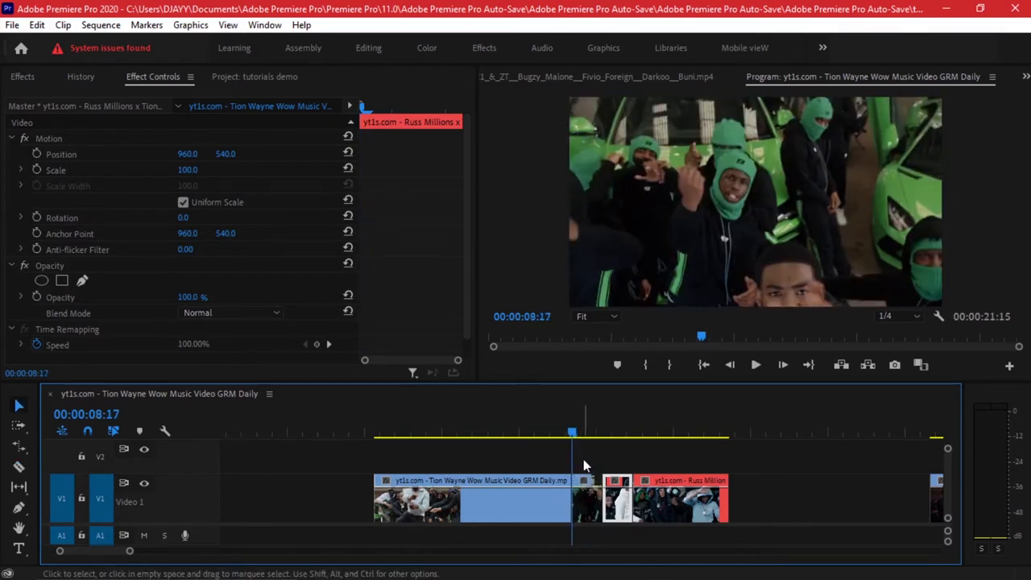
right_click(615, 500)
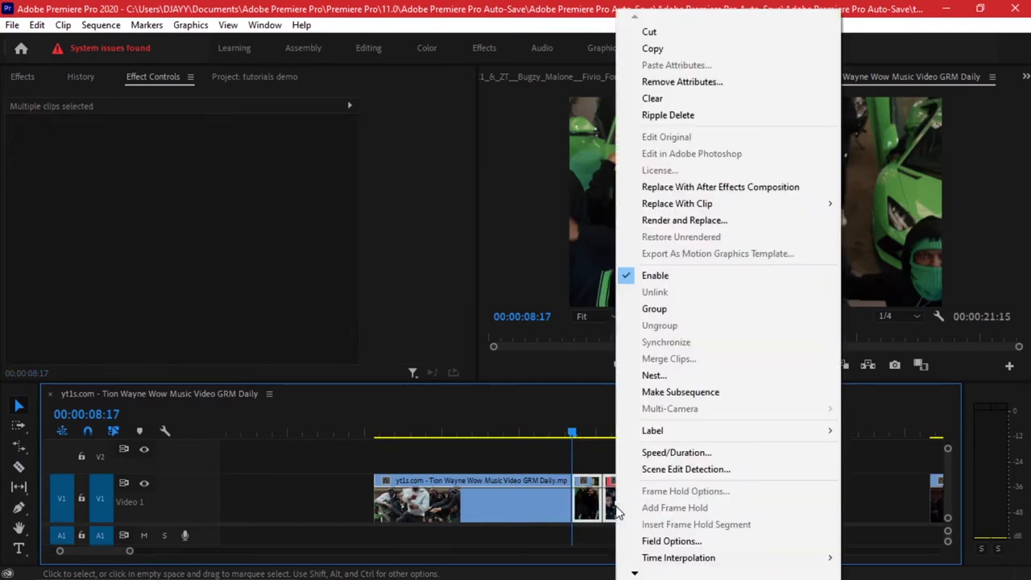
click(654, 374)
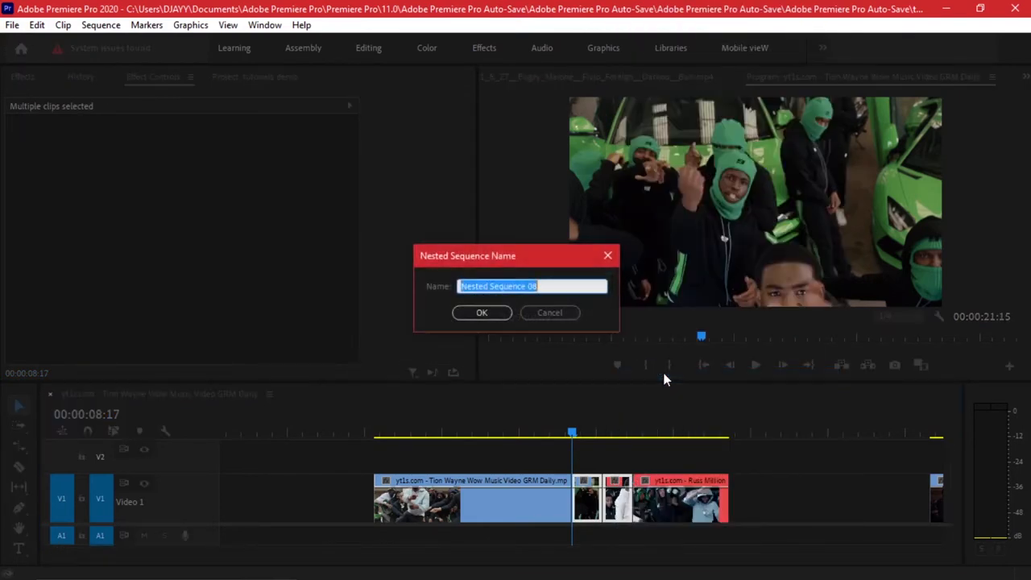
click(481, 312)
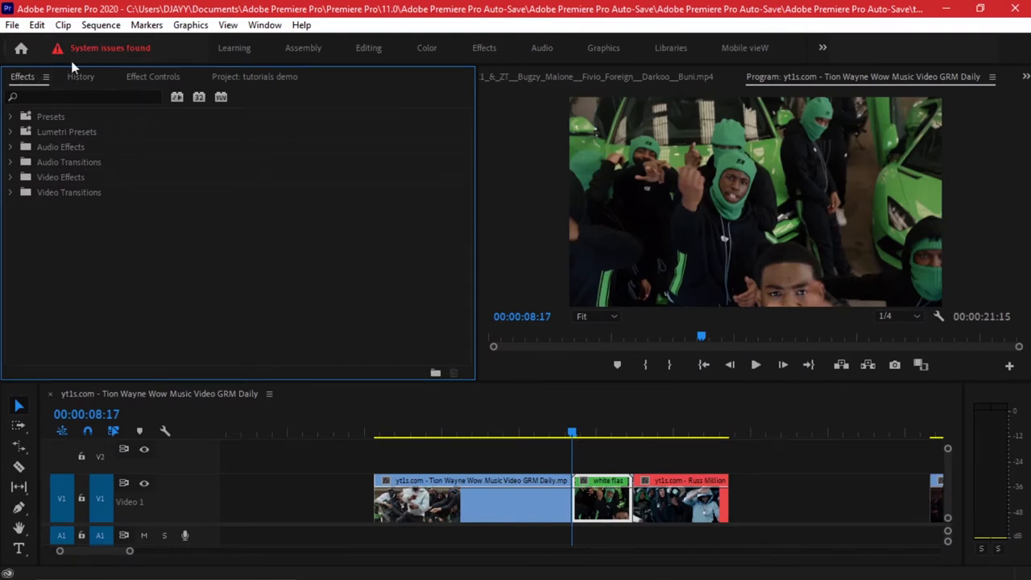
Find Brightness & Contrast with search 'brig' and set the white flash clip's brightness to 100.
click(265, 24)
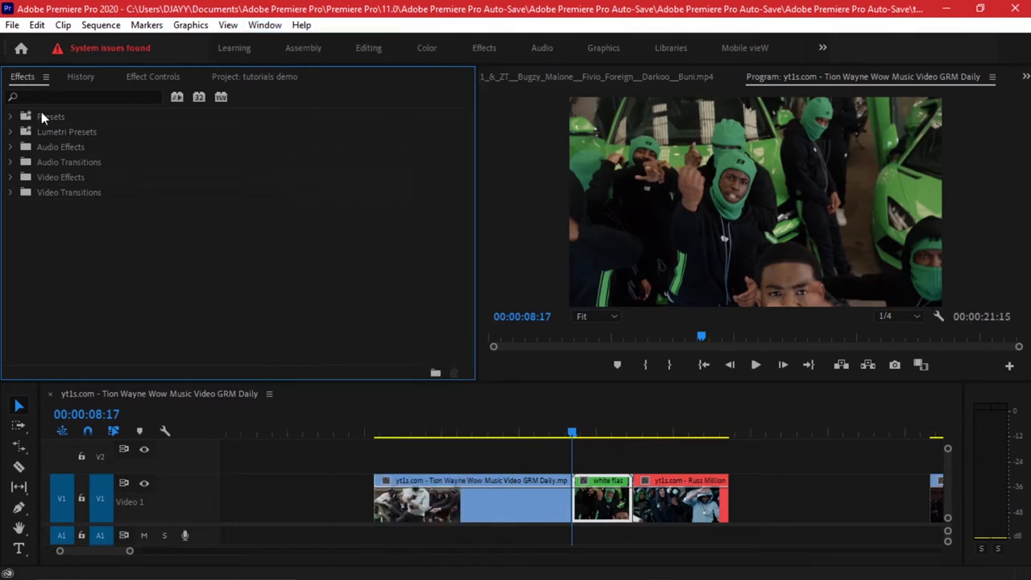
text(brig)
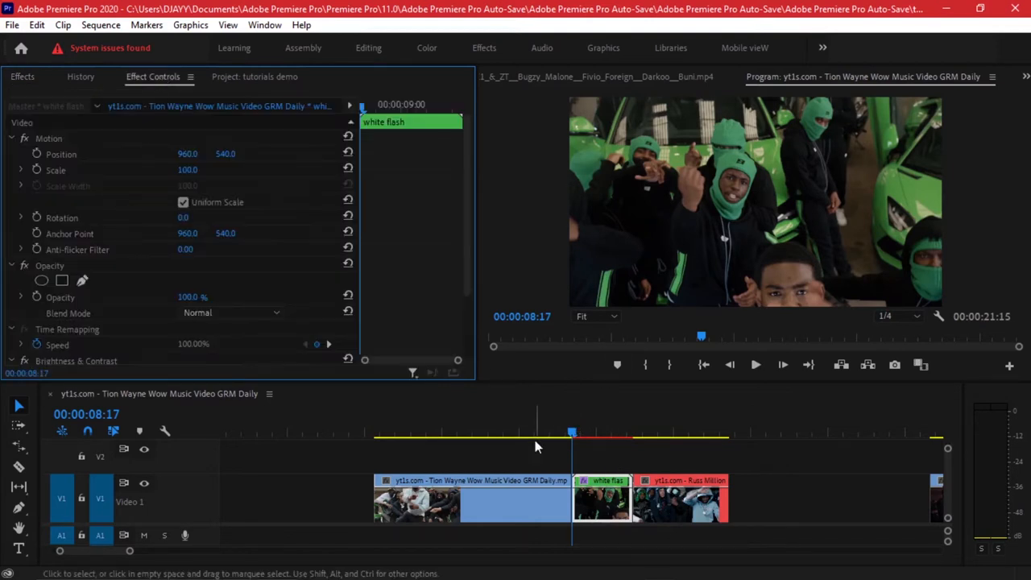
scroll(down, 3)
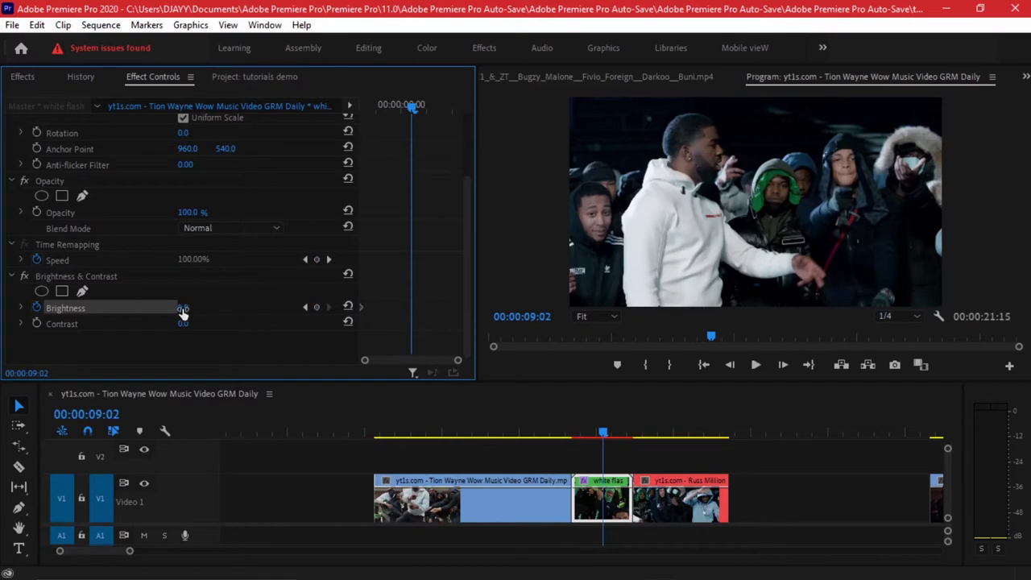
double_click(183, 307)
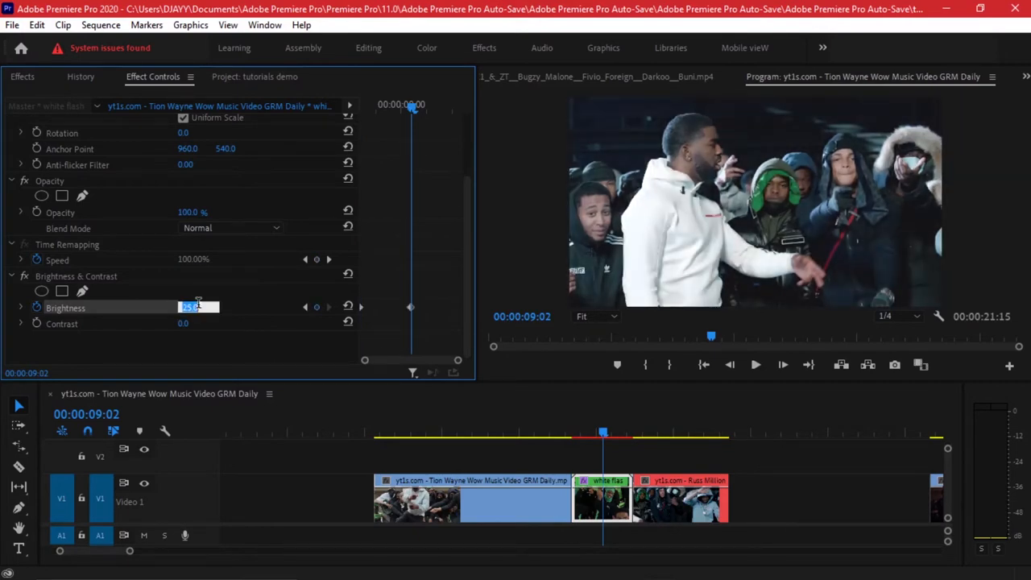
text(100)
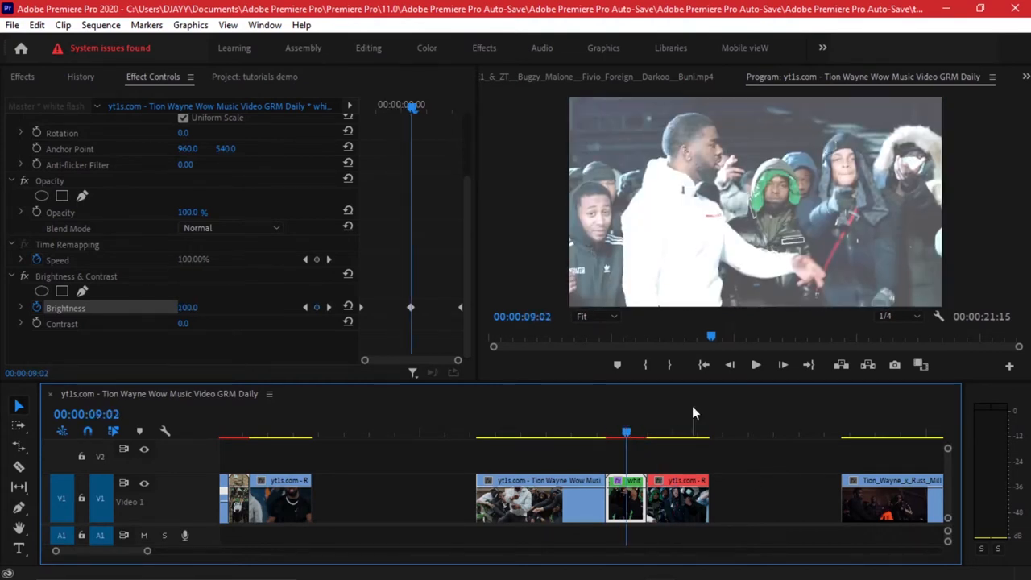
mouse_move(161, 319)
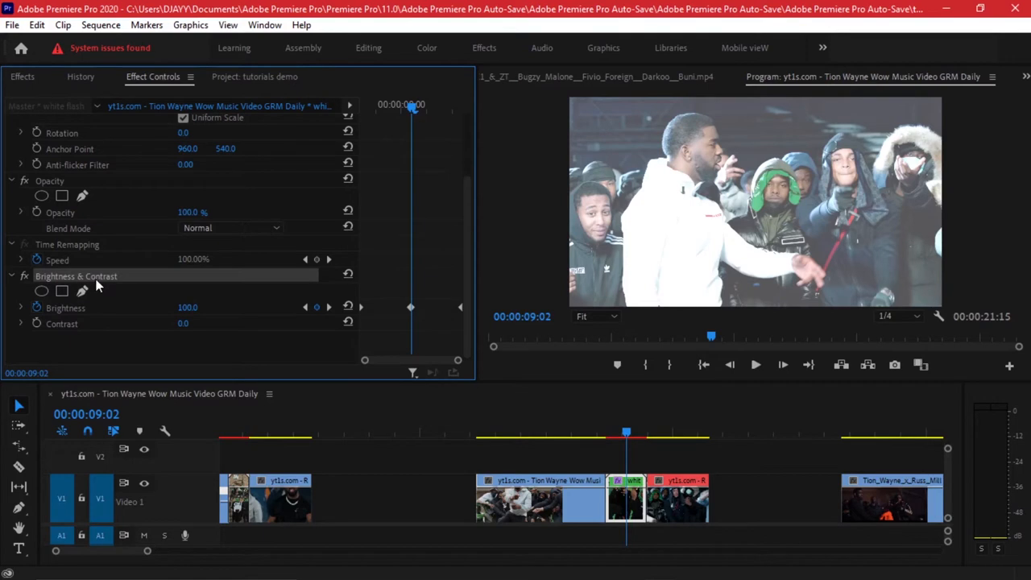
Duplicate the Brightness & Contrast effect so the flash clip washes toward white.
key(ctrl+c)
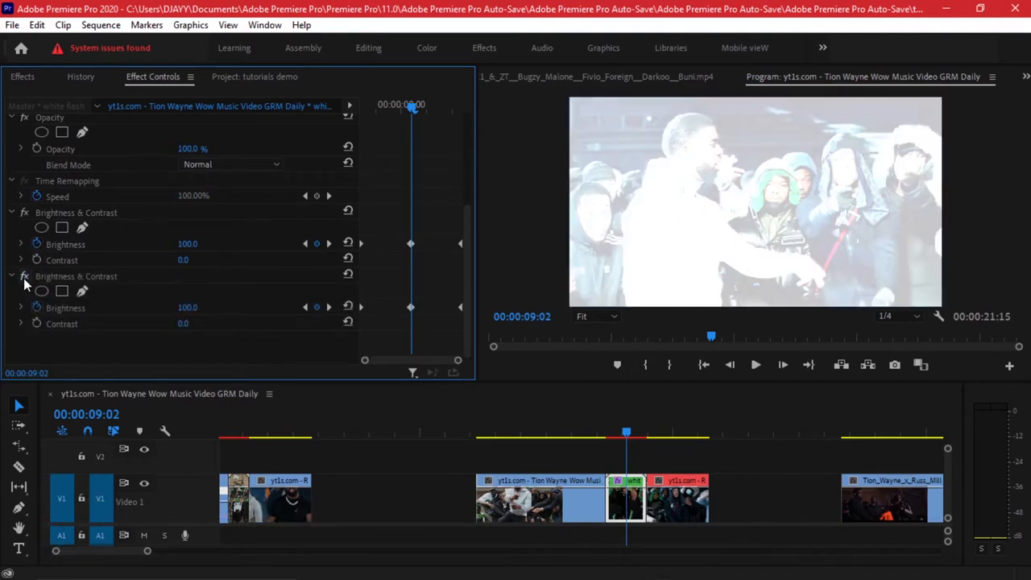
click(489, 433)
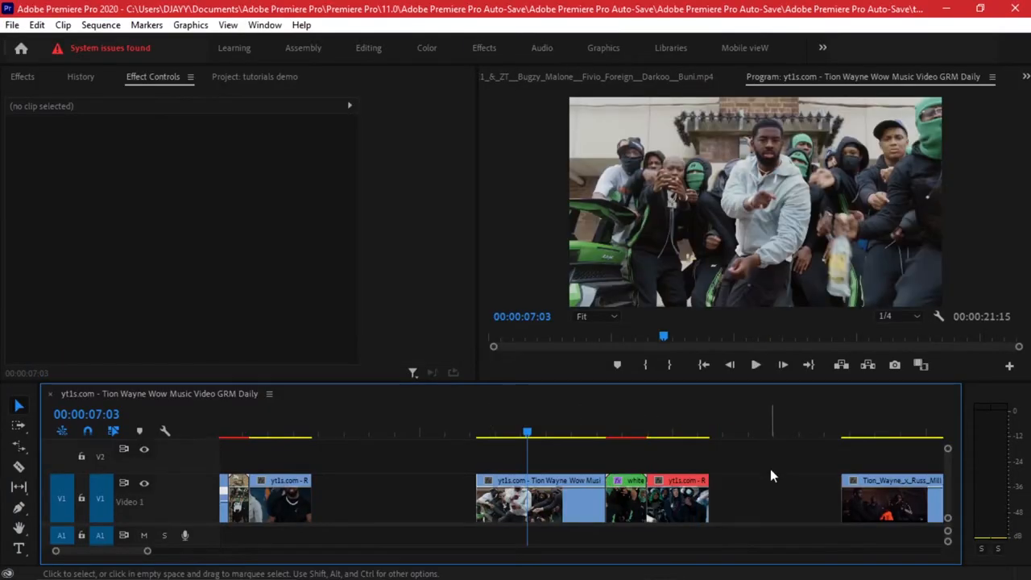
mouse_move(749, 538)
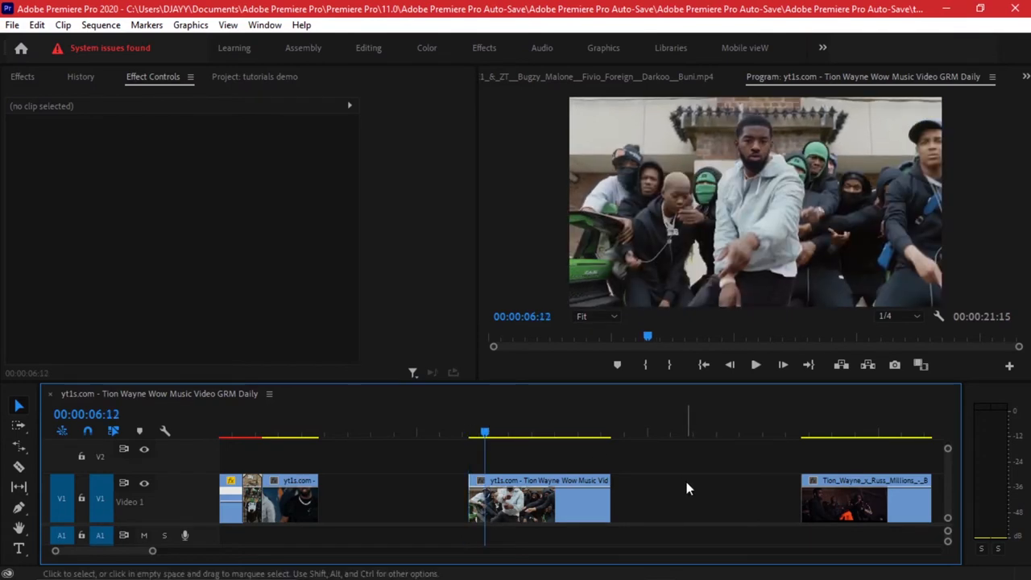
Select the middle clip on V1 to load its motion settings.
click(538, 499)
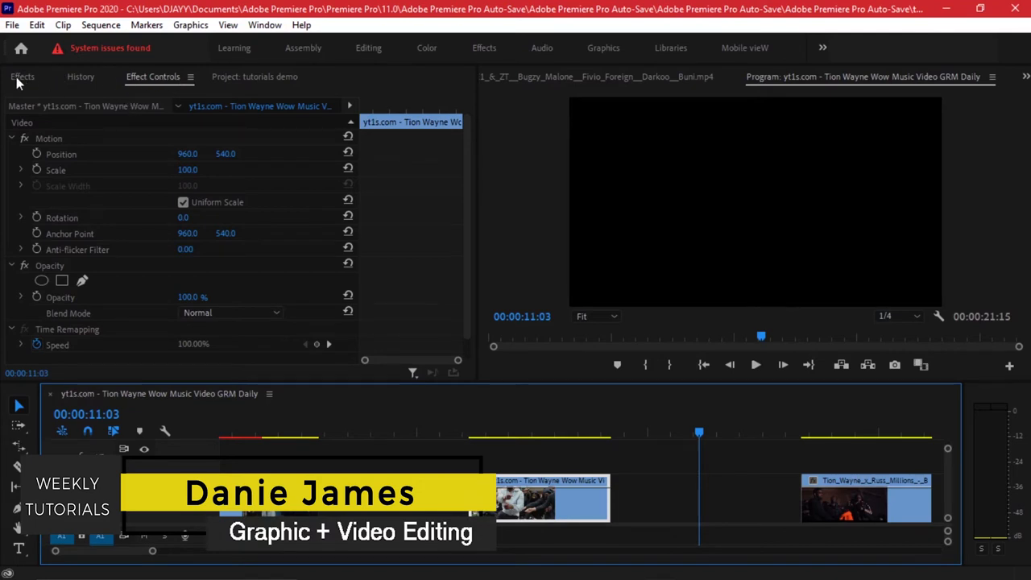
Keyframe the middle clip's scale from 100 to 145 two frames later for a zoom pop.
click(481, 432)
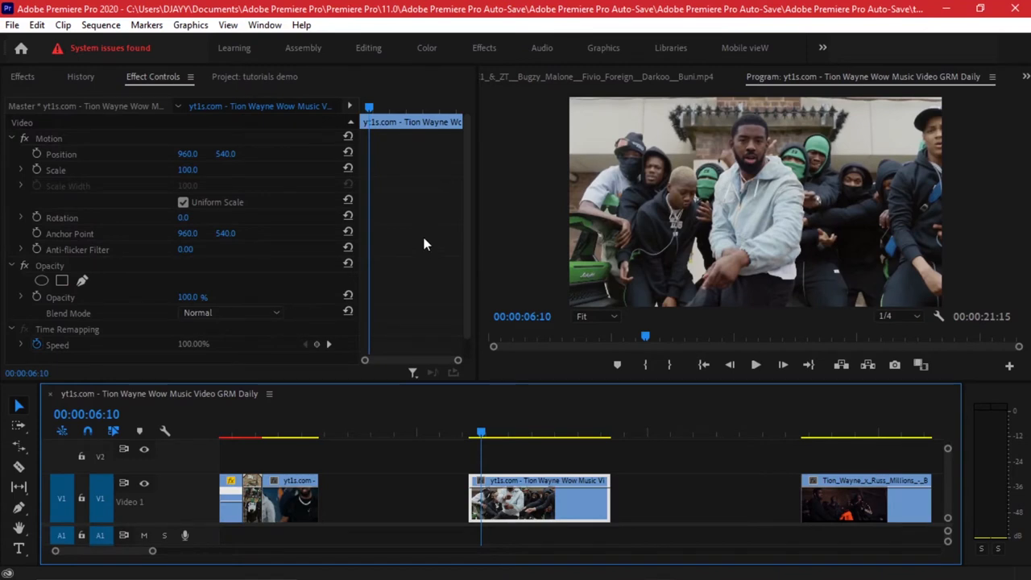
mouse_move(419, 232)
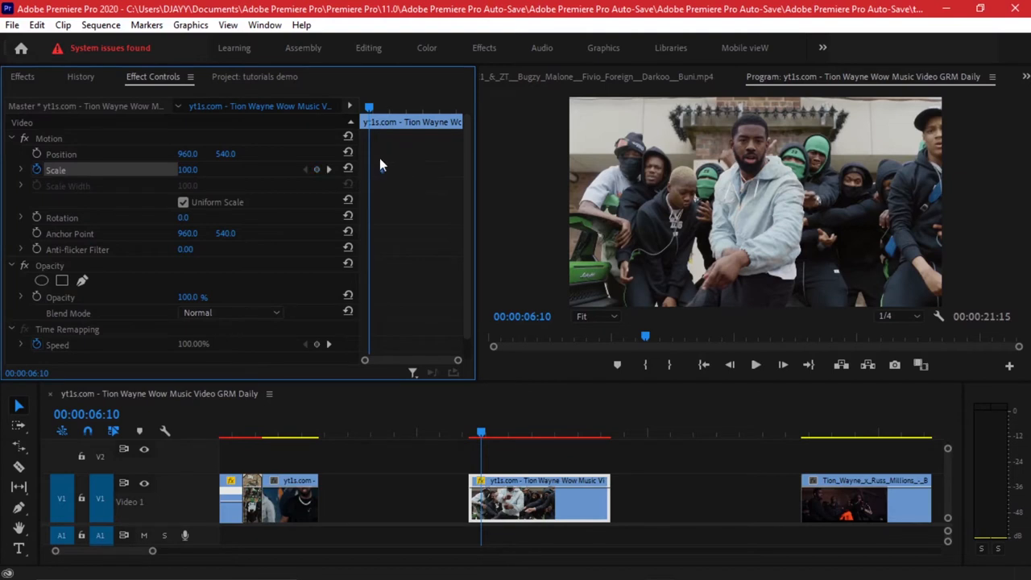
mouse_move(384, 174)
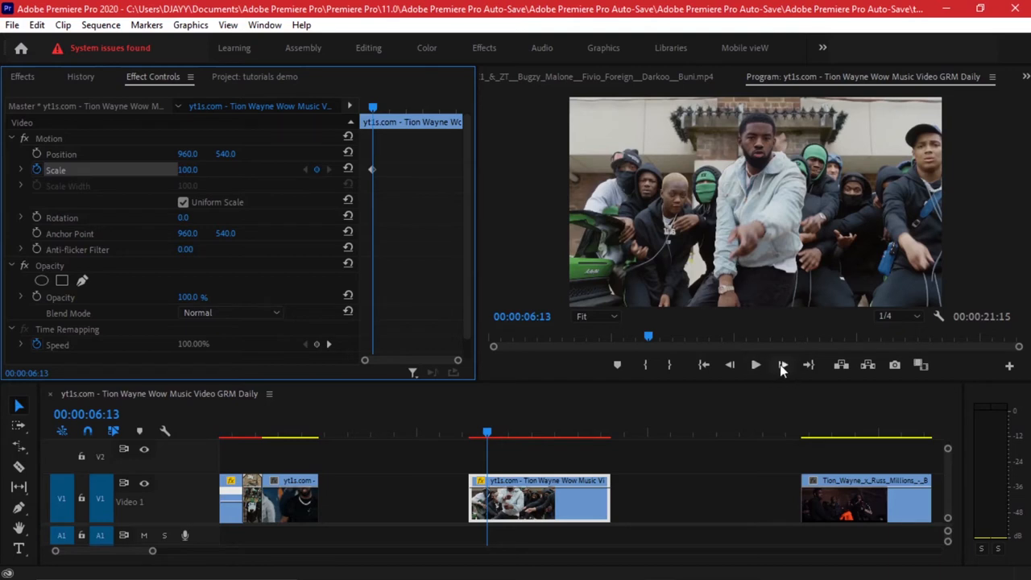
mouse_move(783, 364)
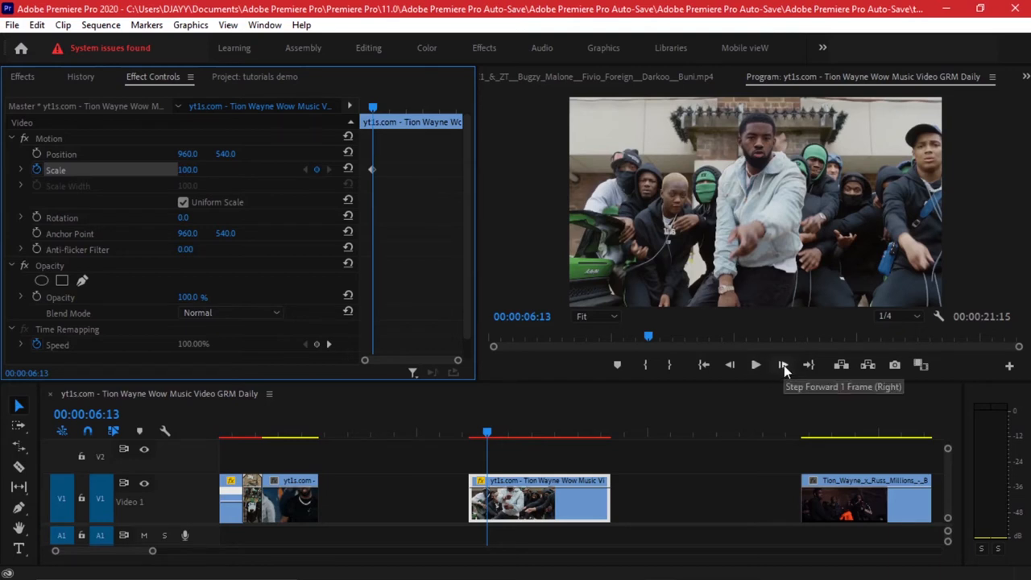
mouse_move(786, 393)
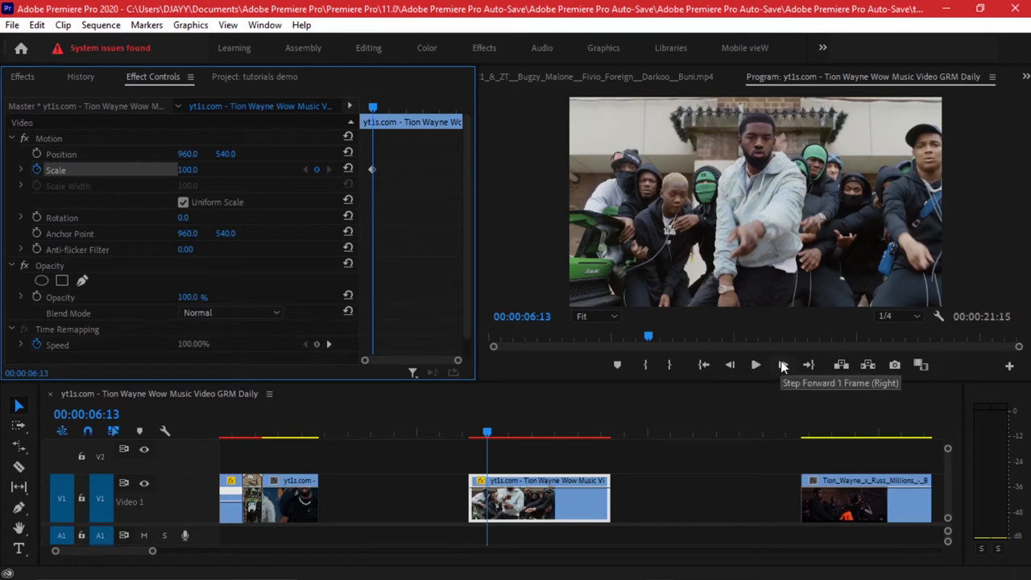
click(782, 364)
text(145)
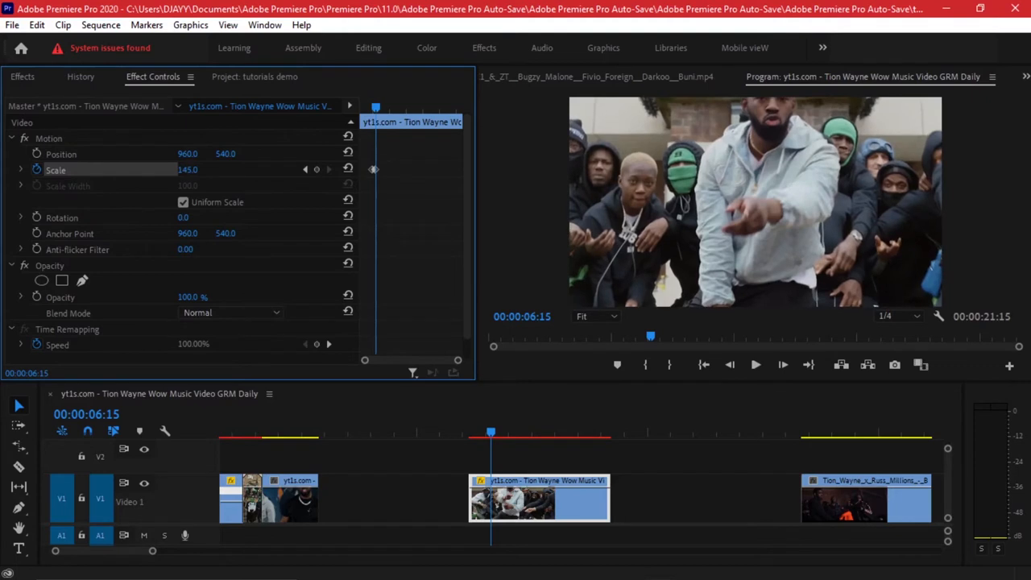
mouse_move(359, 191)
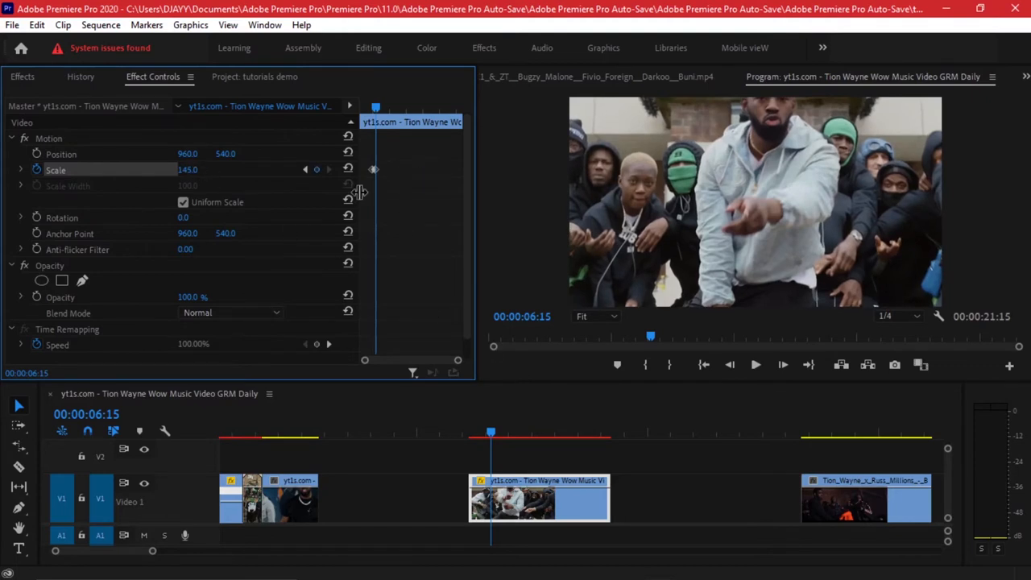
mouse_move(783, 364)
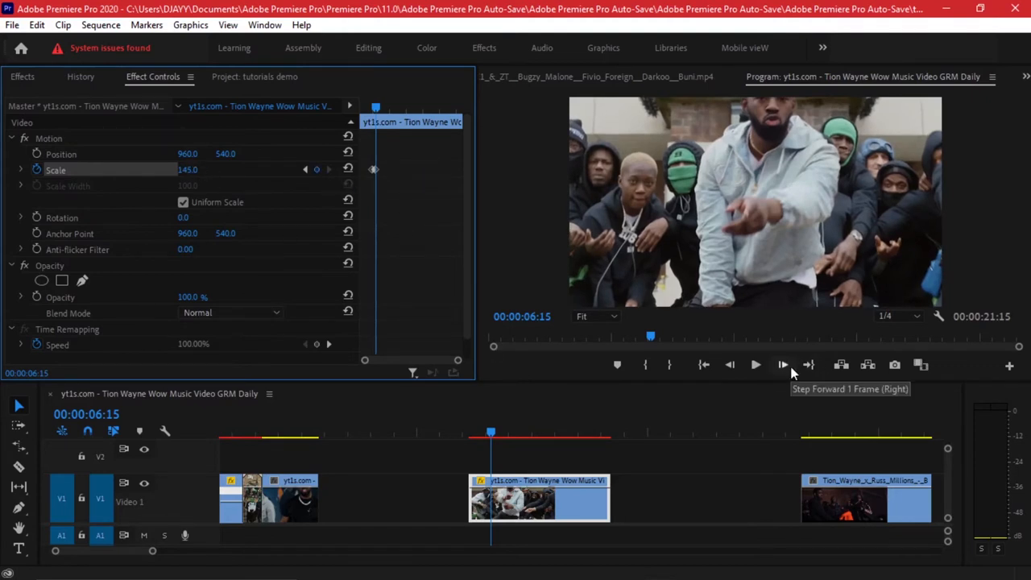
click(783, 364)
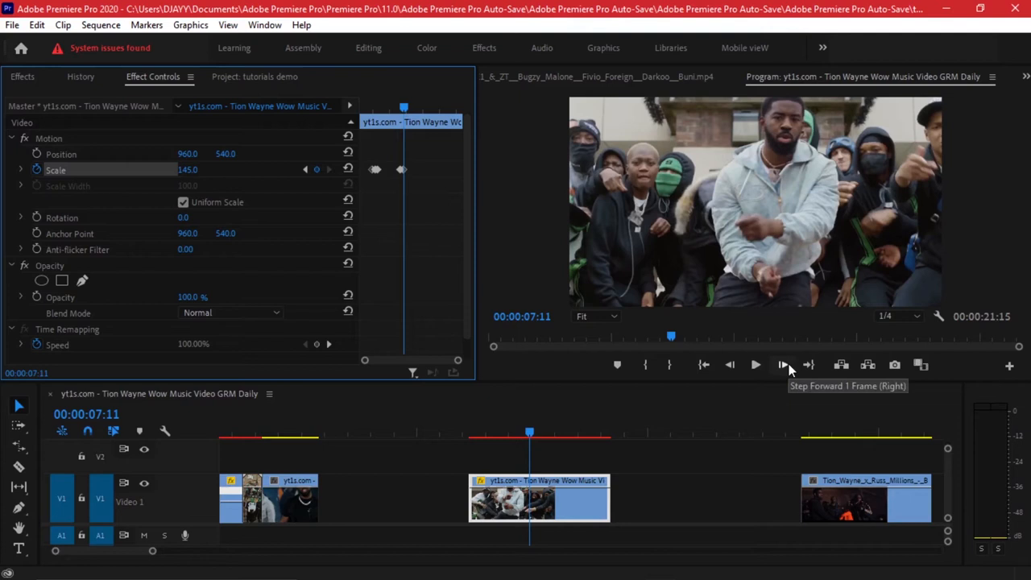
Add a second scale pop to 145 around 00:00:07:00, returning to 100 afterward.
click(782, 364)
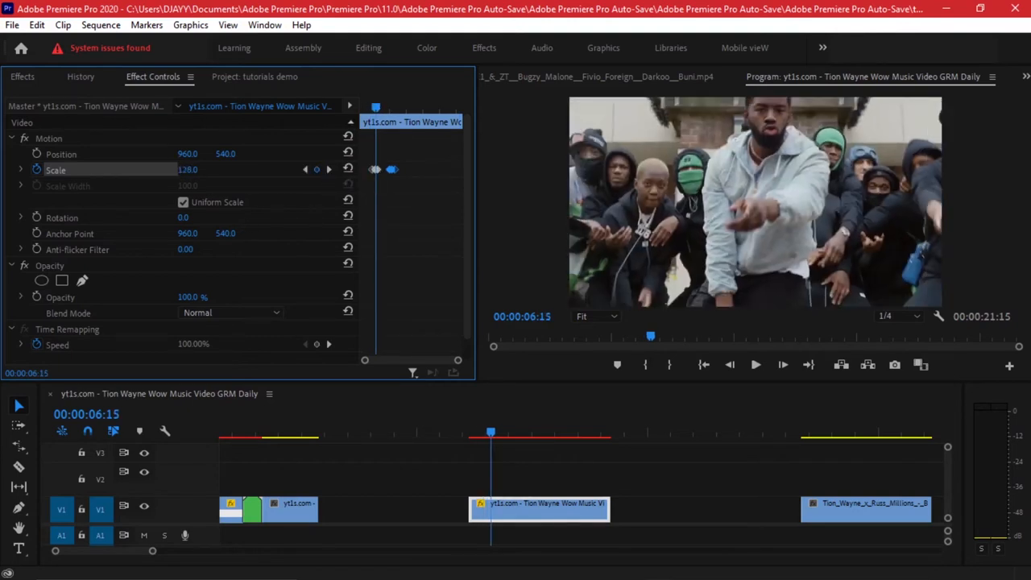
drag(197, 169, 187, 169)
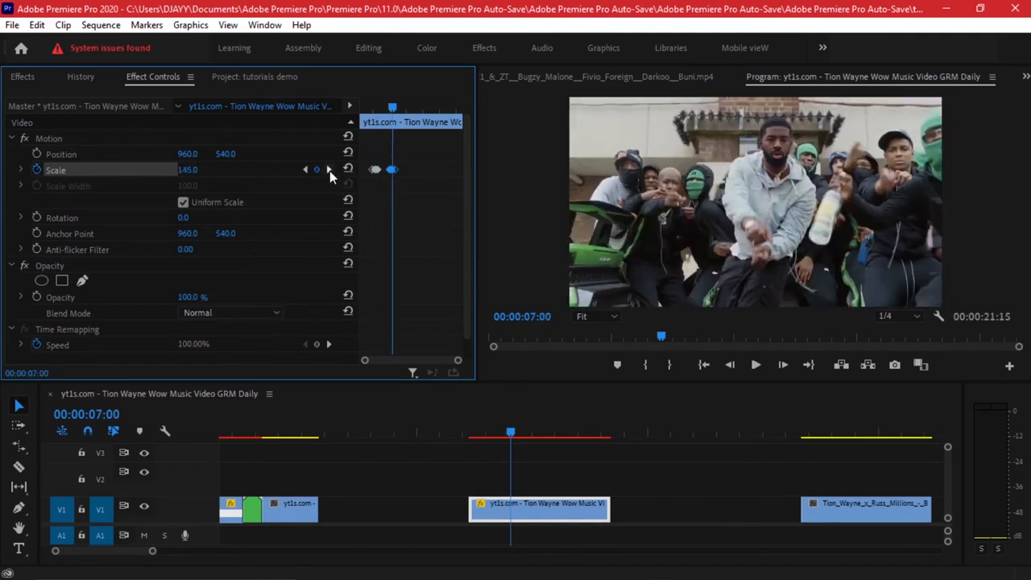
click(753, 364)
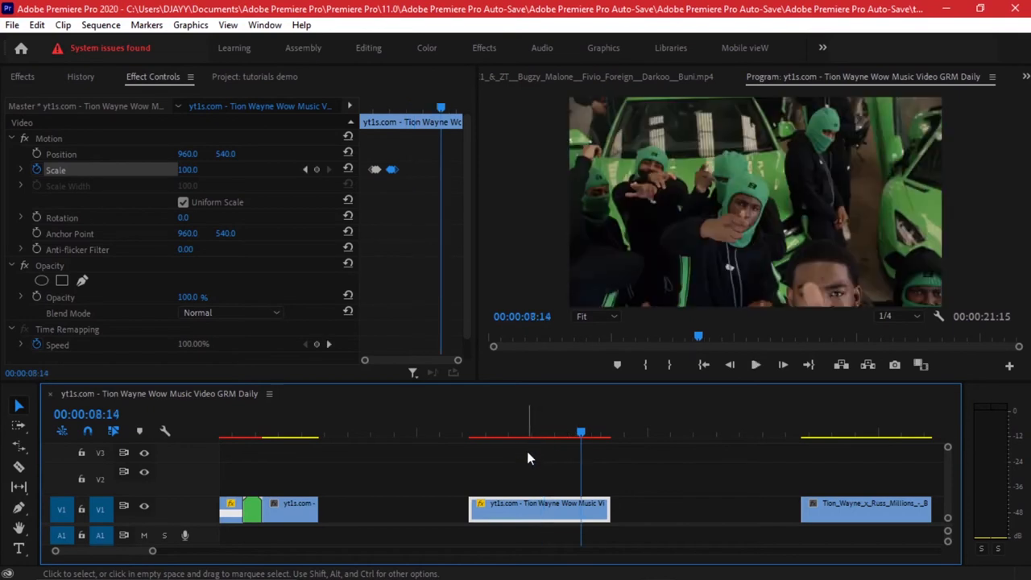
mouse_move(628, 502)
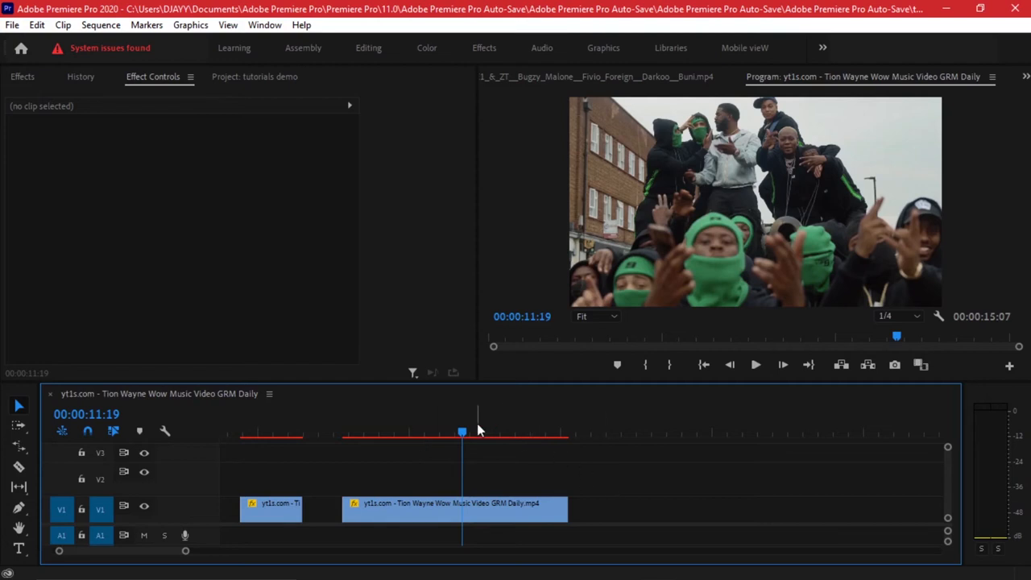
Scrub to the shot of two men on the tank at 00:00:20:04.
drag(461, 431, 491, 432)
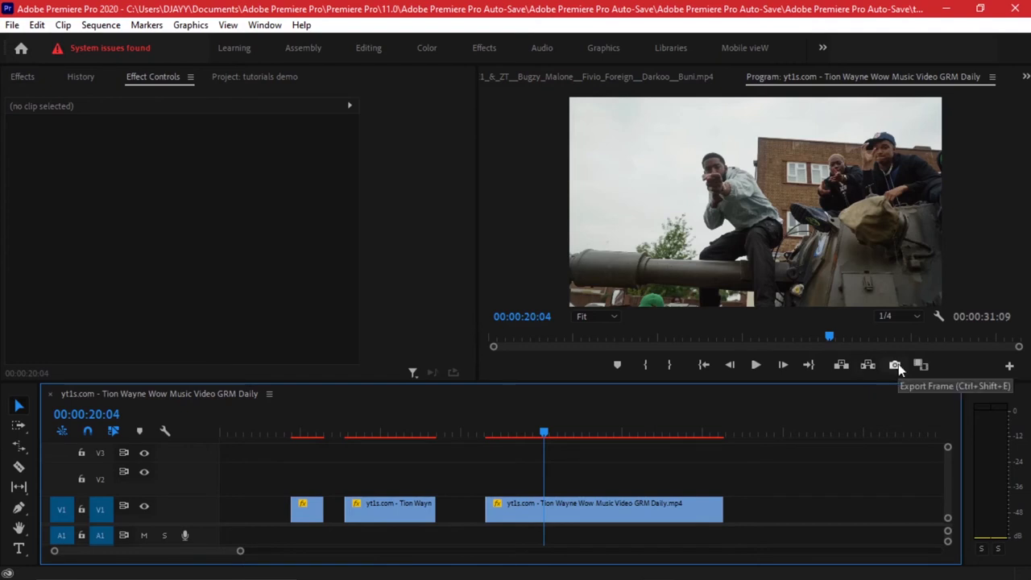
mouse_move(900, 374)
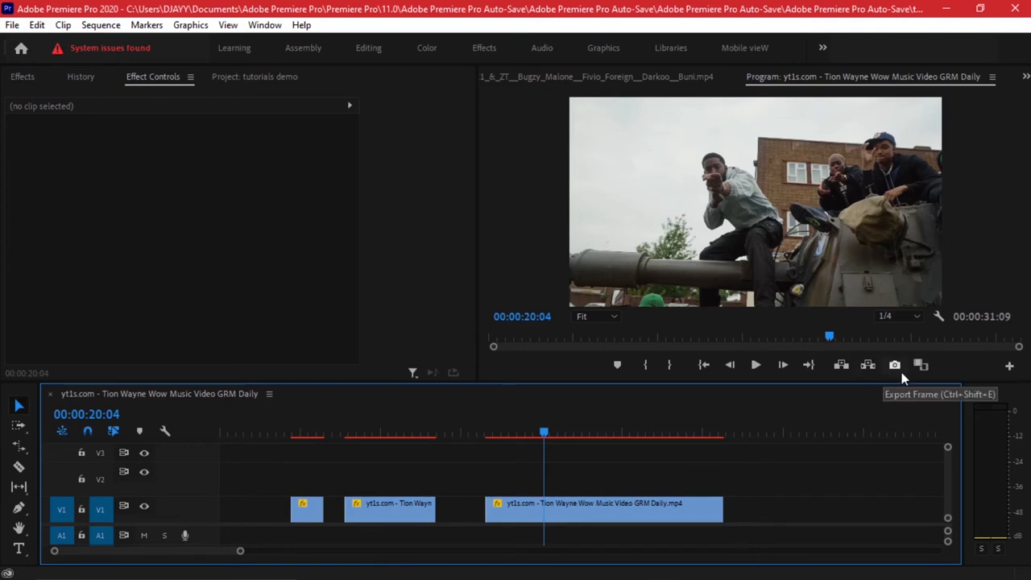
mouse_move(1008, 367)
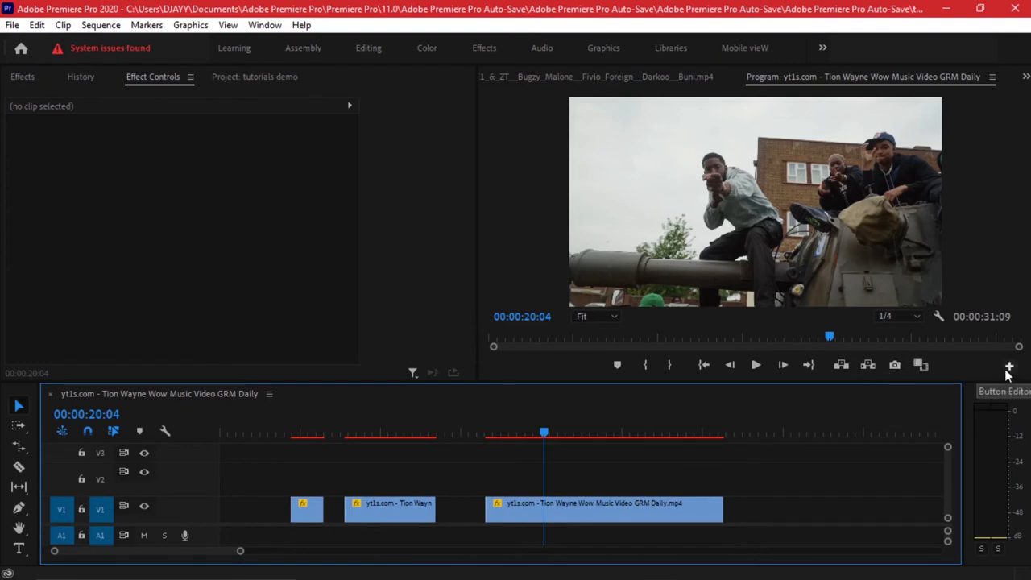
Export the frame at 00:00:20:04 as a PNG still to the Desktop.
click(1008, 367)
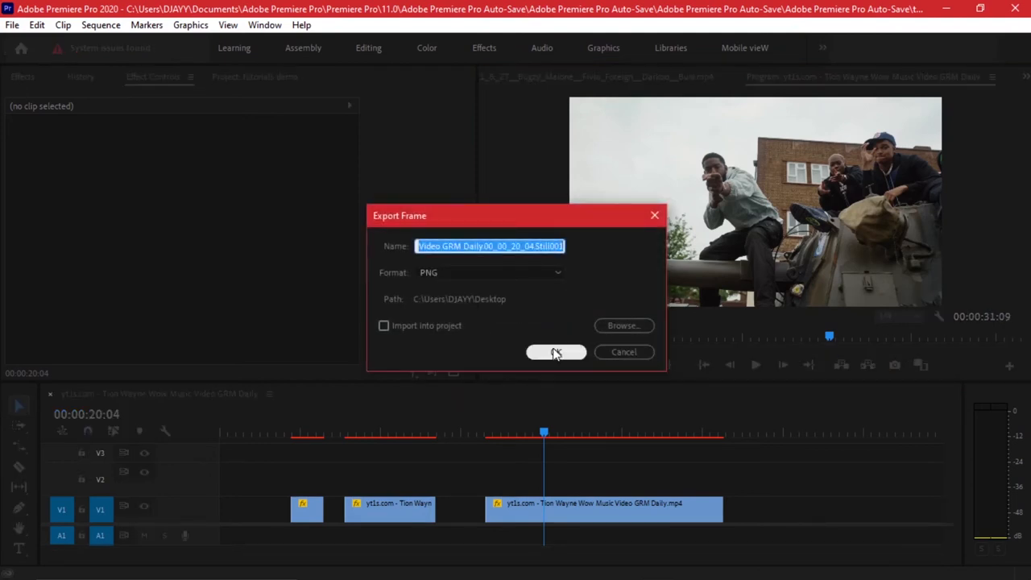
click(555, 351)
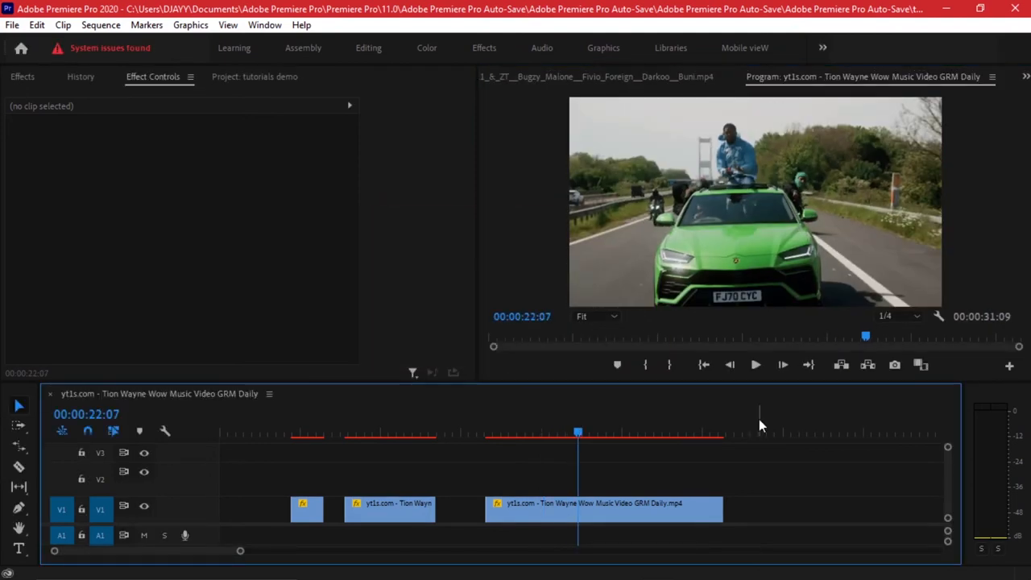
Move the playhead ahead to a later shot for the next still.
click(599, 431)
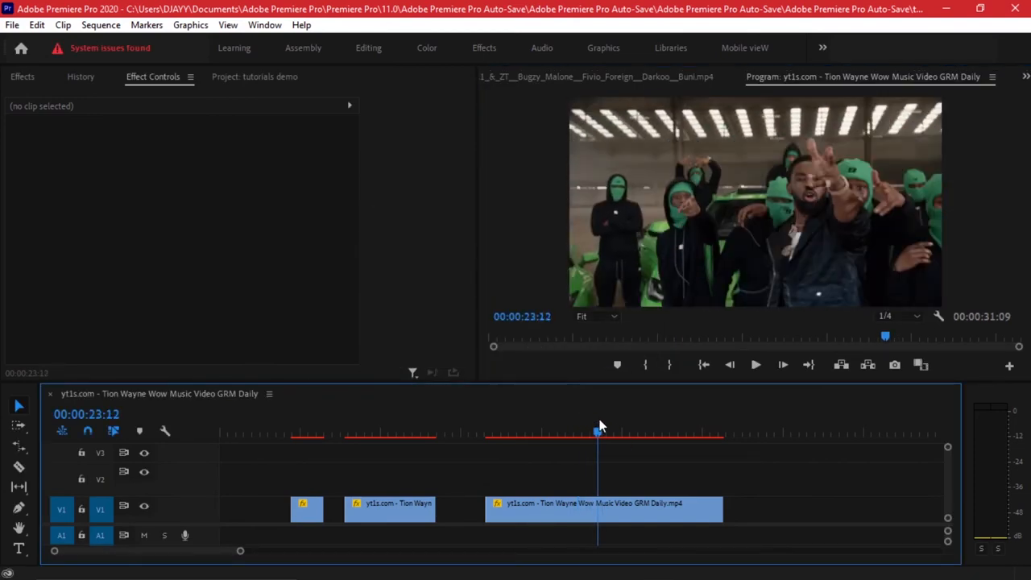
click(604, 507)
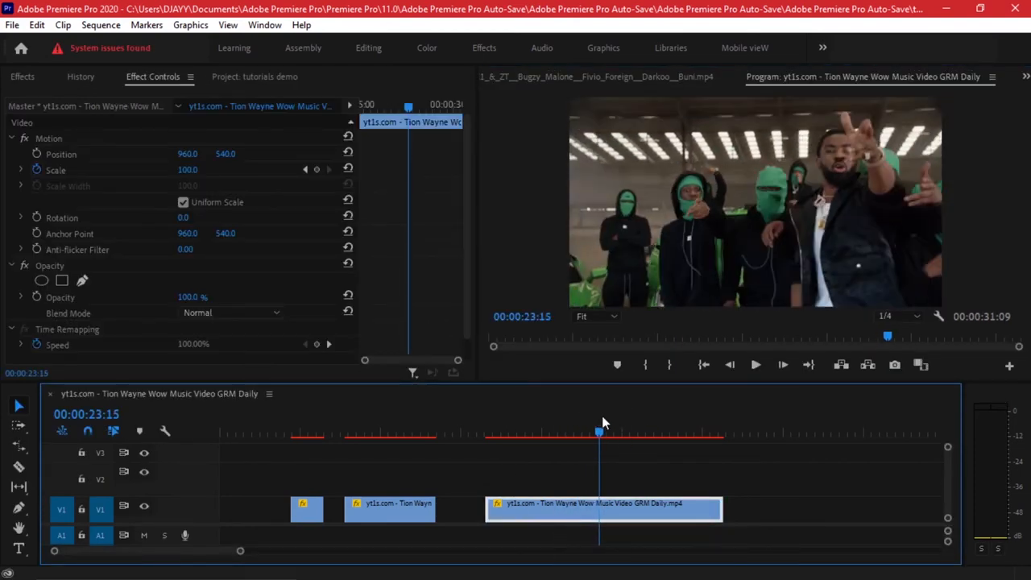
click(399, 433)
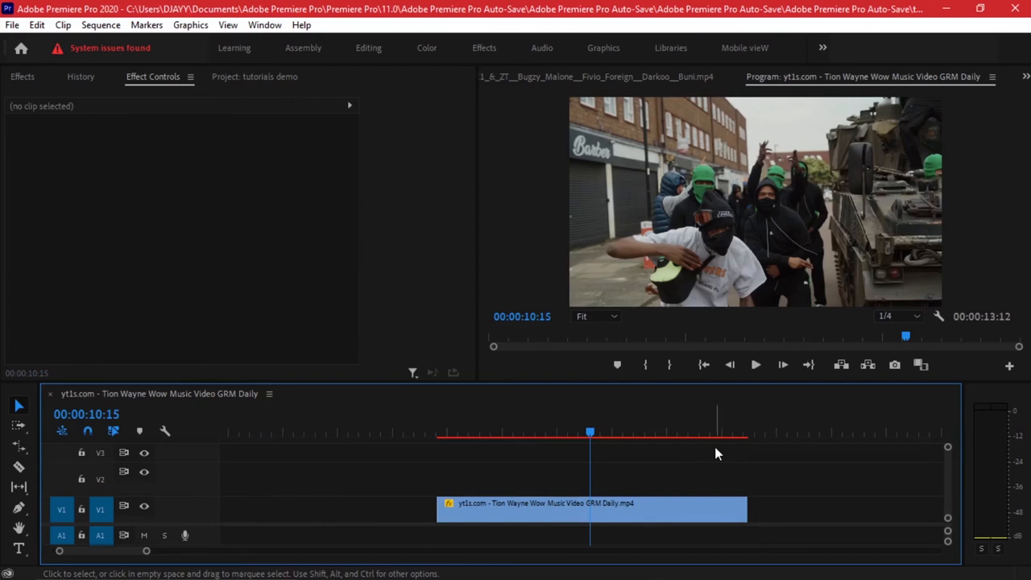
Bring the exported PNG stills into the Project panel and onto V2.
click(254, 76)
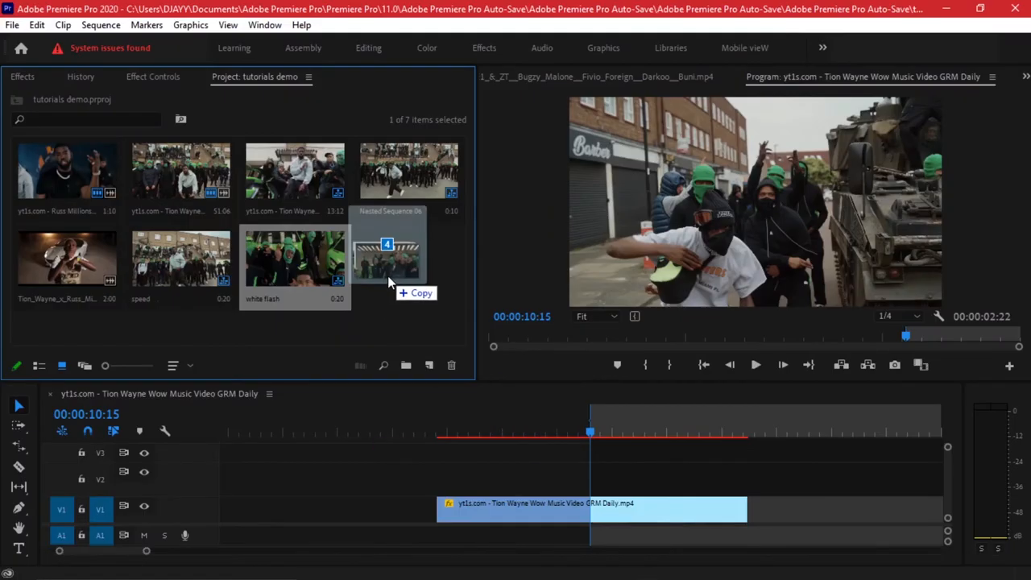
scroll(down, 3)
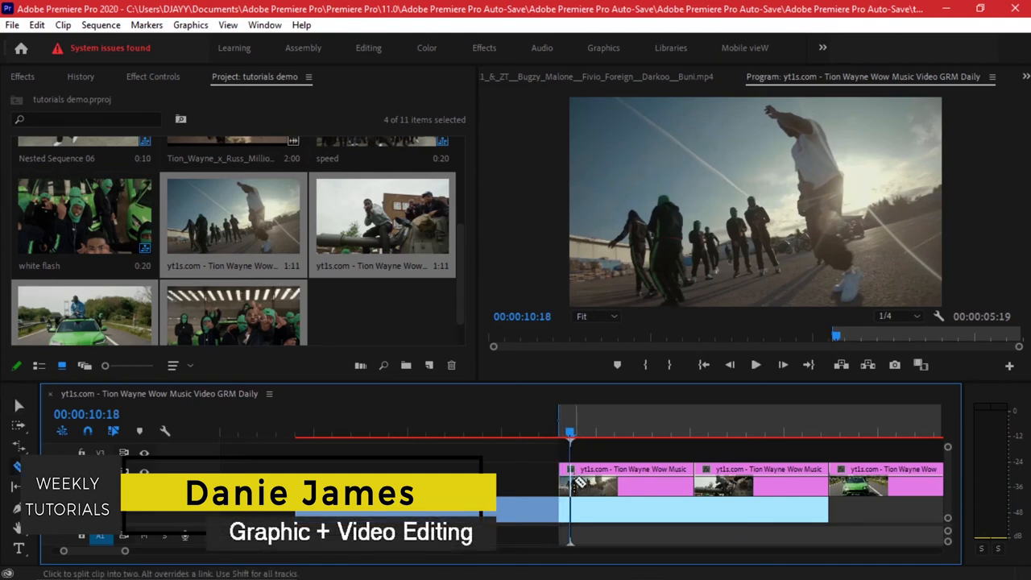
Trim the V2 stills to brief flashes and clear the sequence in and out points.
click(628, 480)
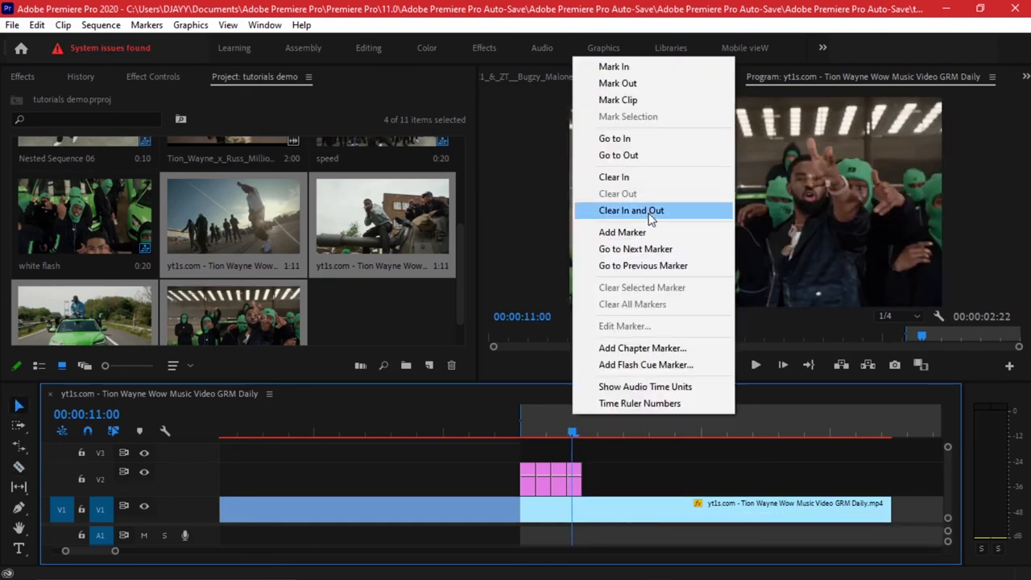
click(632, 210)
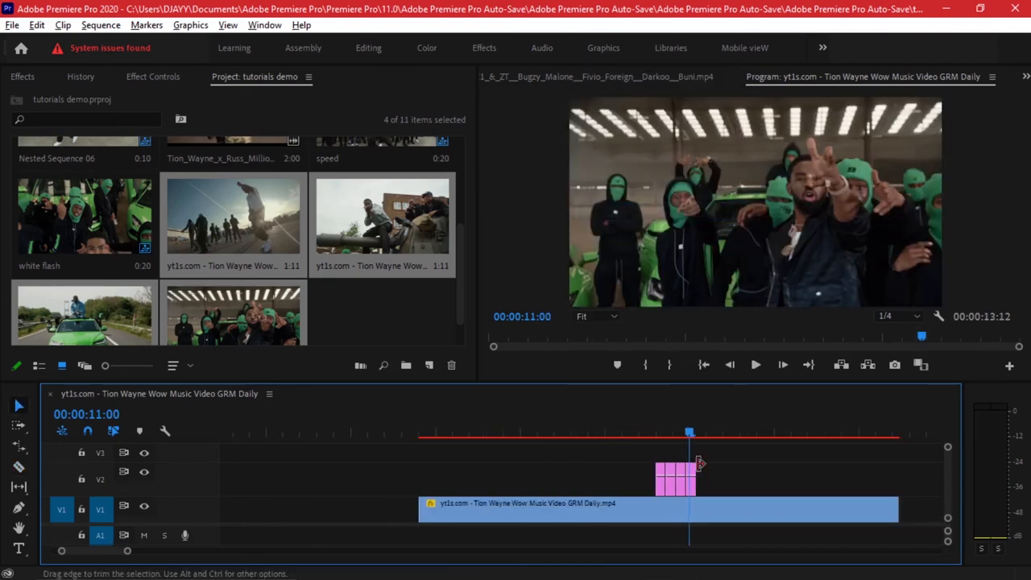